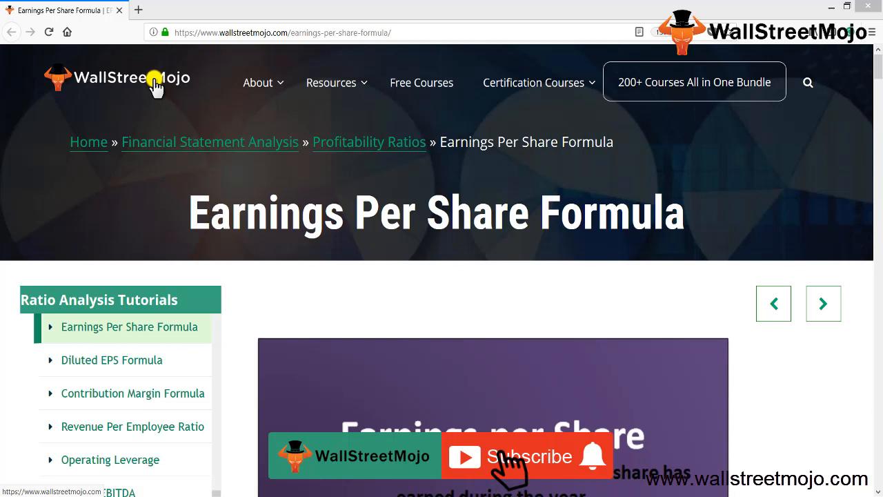
Step: Scroll the WallStreetMojo article to its Earnings per Share definition slide
{"action": "left_click", "coordinate": [528, 456]}
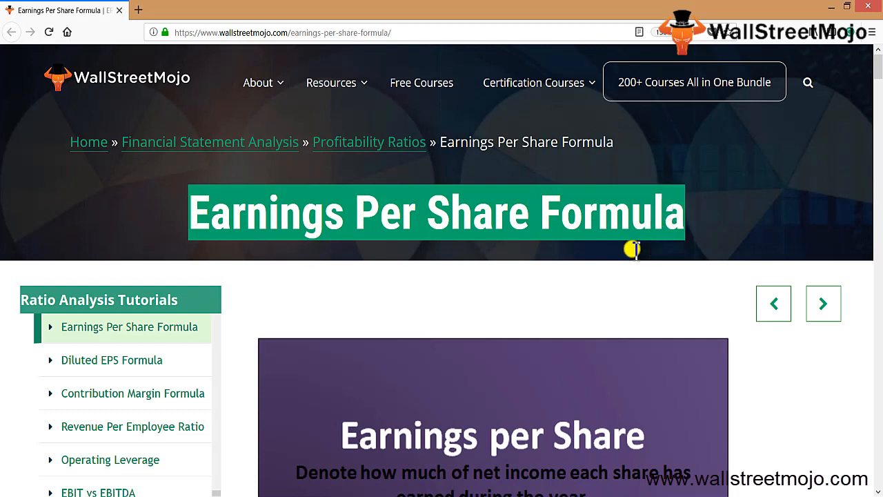
{"action": "mouse_move", "coordinate": [476, 265]}
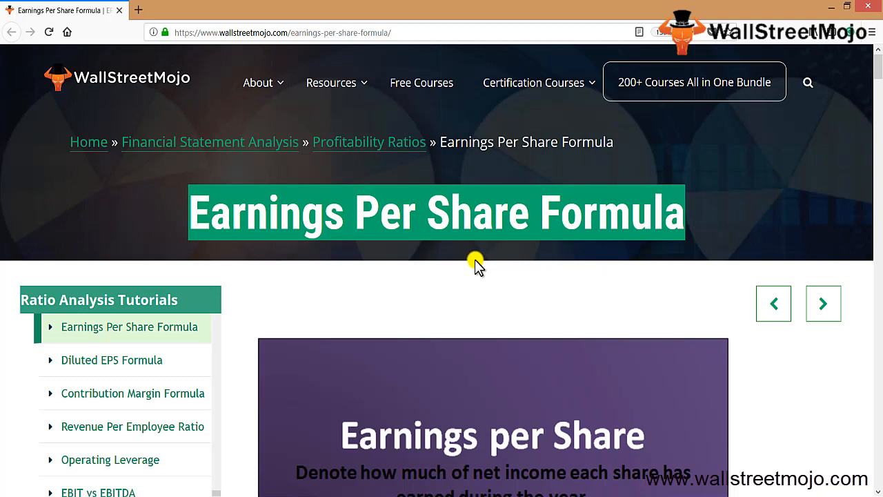
{"action": "mouse_move", "coordinate": [374, 261]}
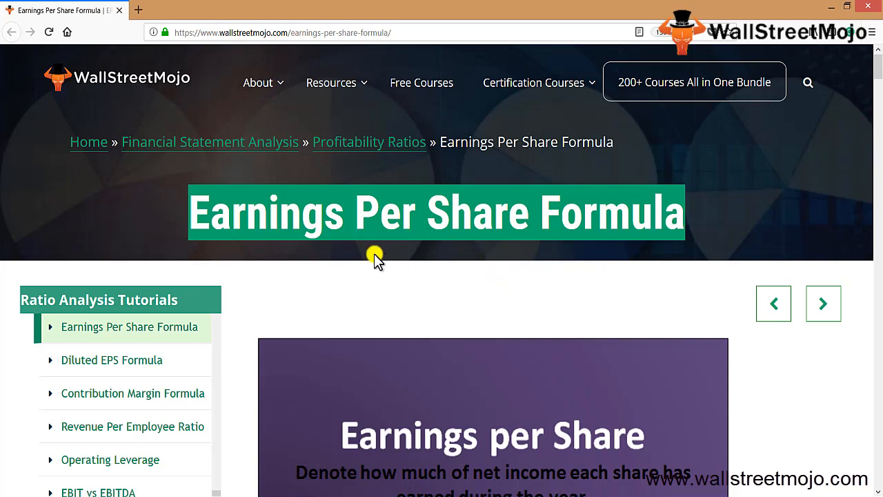
{"action": "mouse_move", "coordinate": [418, 255]}
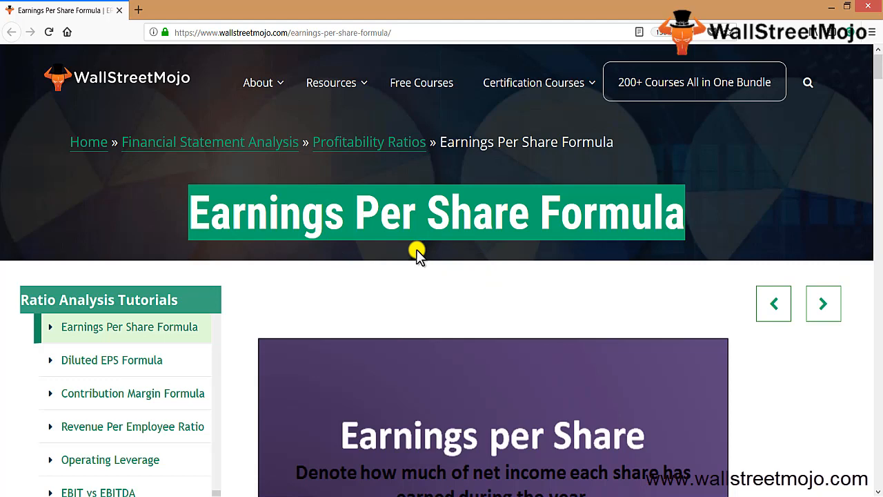
{"action": "mouse_move", "coordinate": [386, 243]}
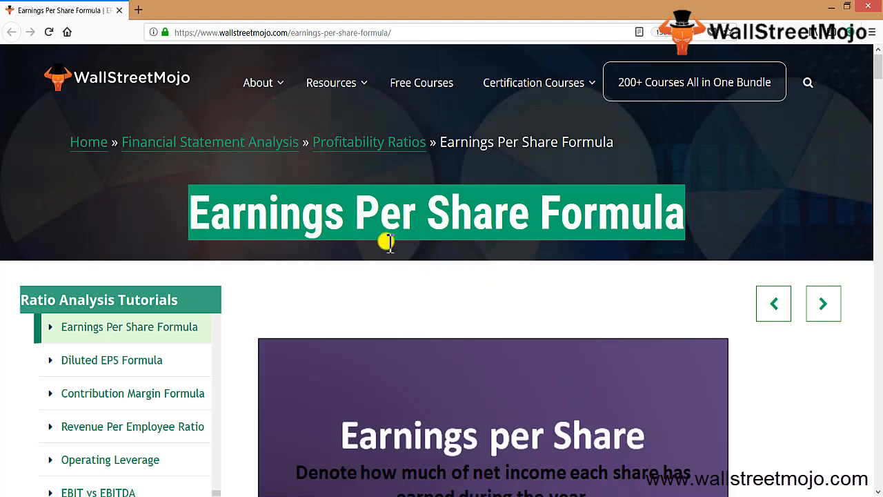
{"action": "mouse_move", "coordinate": [434, 286]}
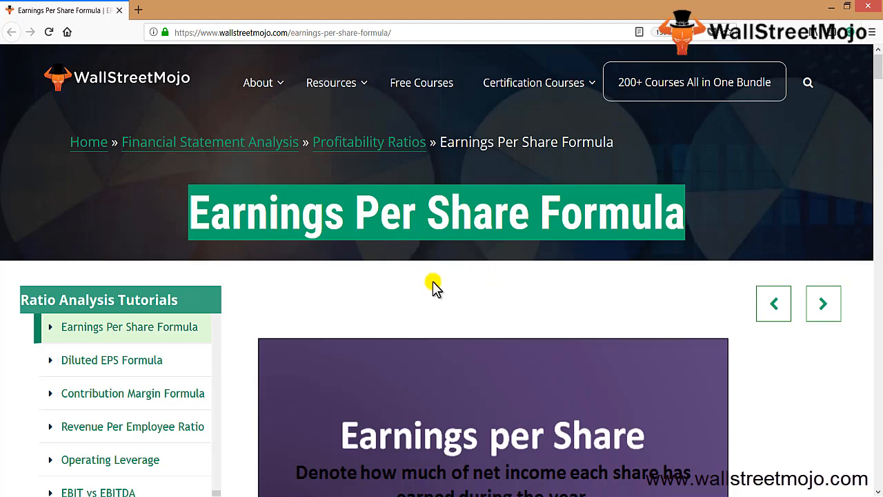
{"action": "scroll", "scroll_direction": "down", "scroll_amount": 3}
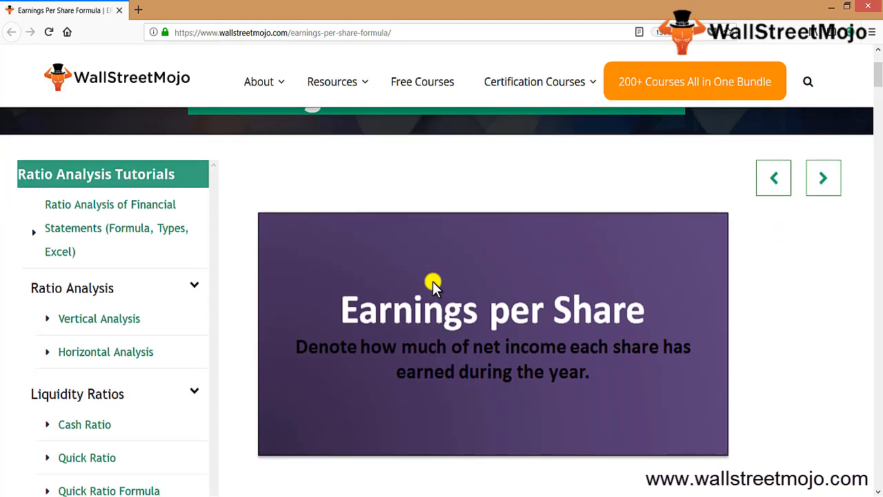
{"action": "mouse_move", "coordinate": [428, 321]}
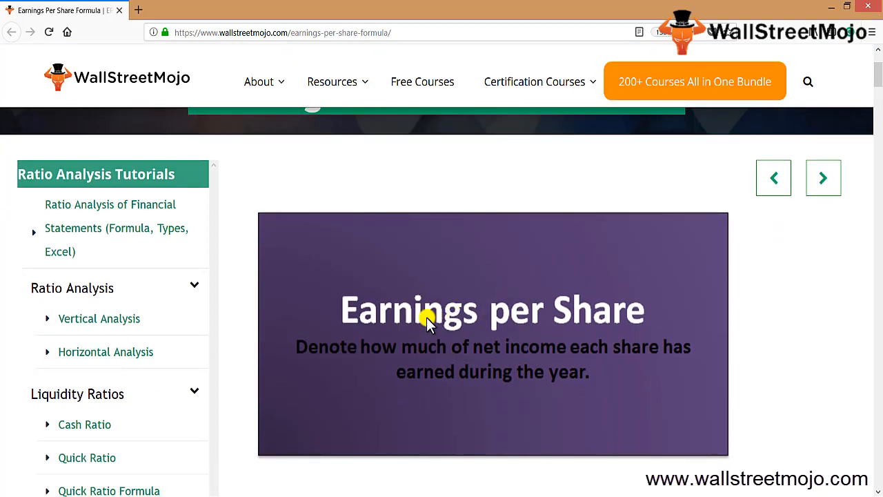
{"action": "mouse_move", "coordinate": [457, 348]}
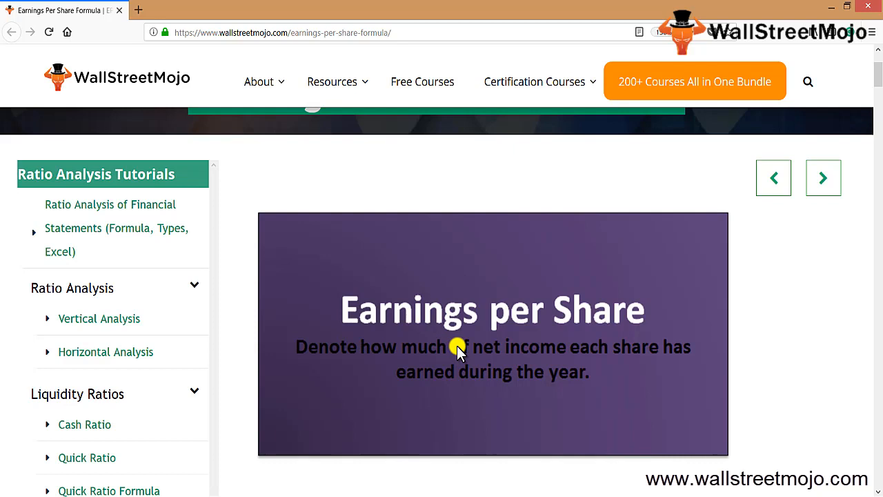
{"action": "mouse_move", "coordinate": [469, 348]}
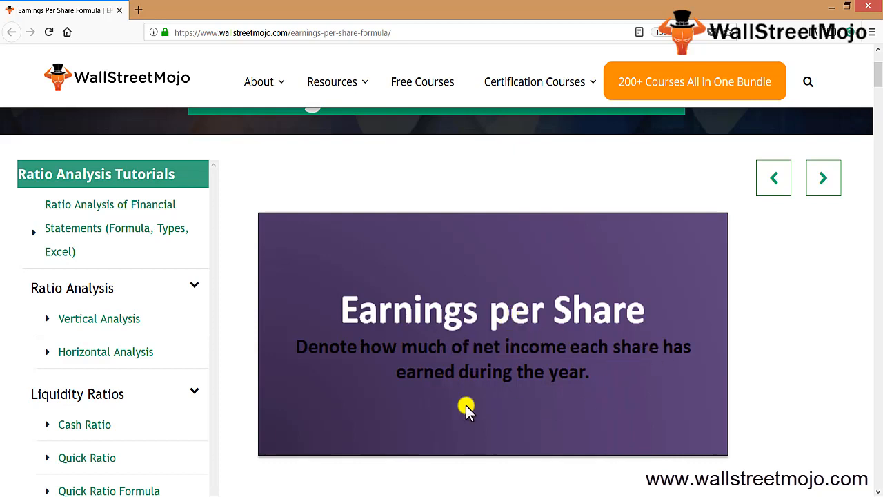
{"action": "mouse_move", "coordinate": [483, 381]}
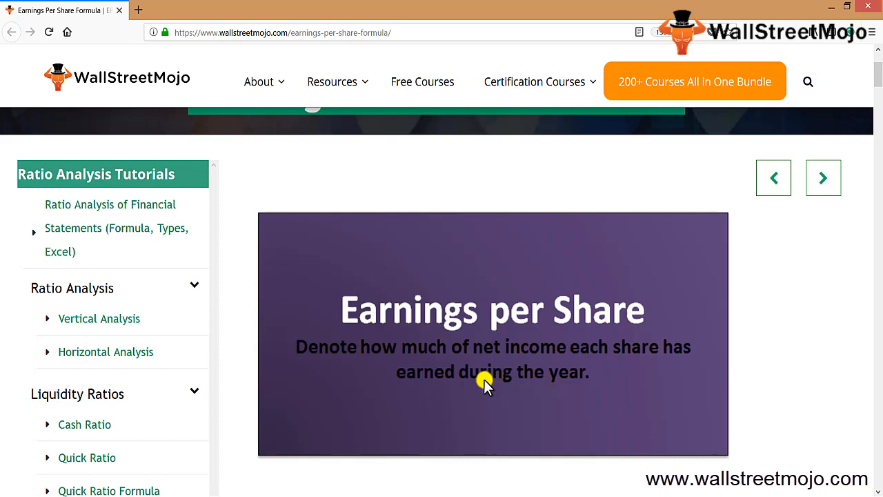
{"action": "mouse_move", "coordinate": [483, 348]}
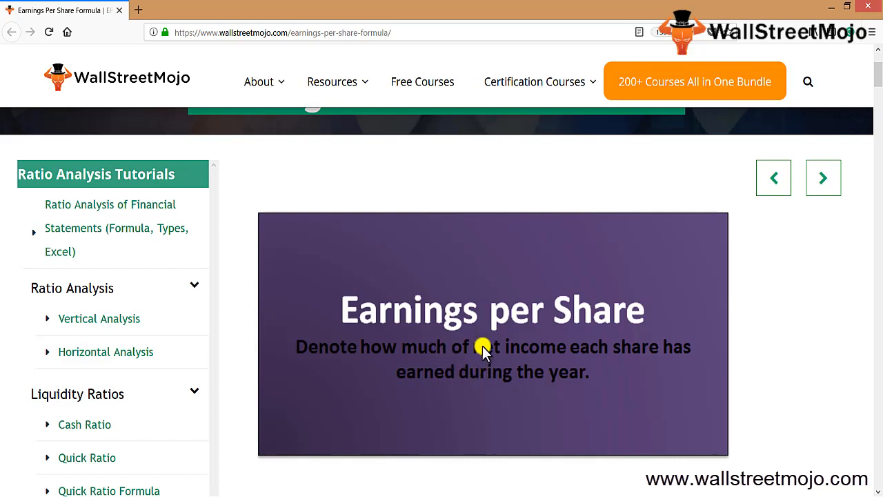
{"action": "mouse_move", "coordinate": [707, 350]}
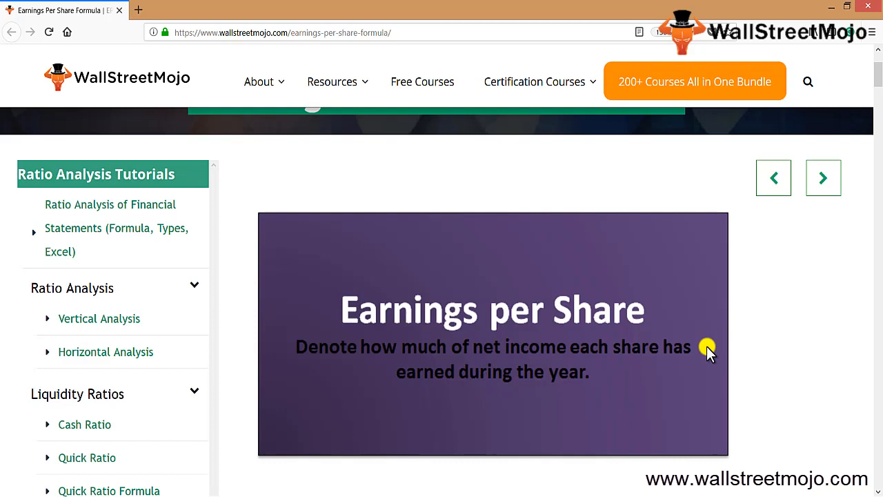
{"action": "mouse_move", "coordinate": [468, 415]}
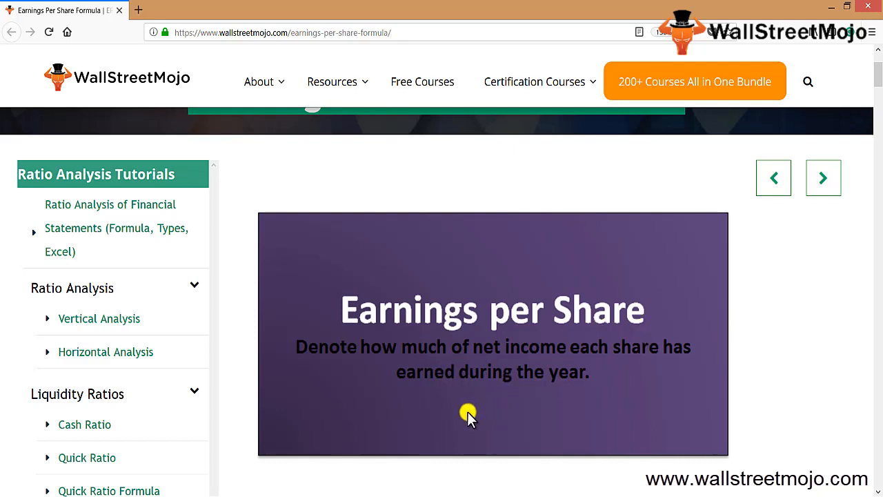
{"action": "mouse_move", "coordinate": [537, 416]}
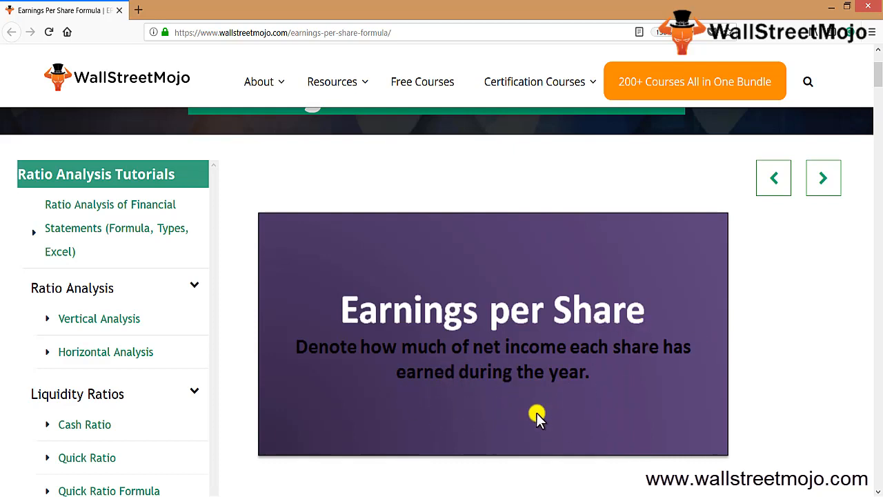
{"action": "mouse_move", "coordinate": [506, 424]}
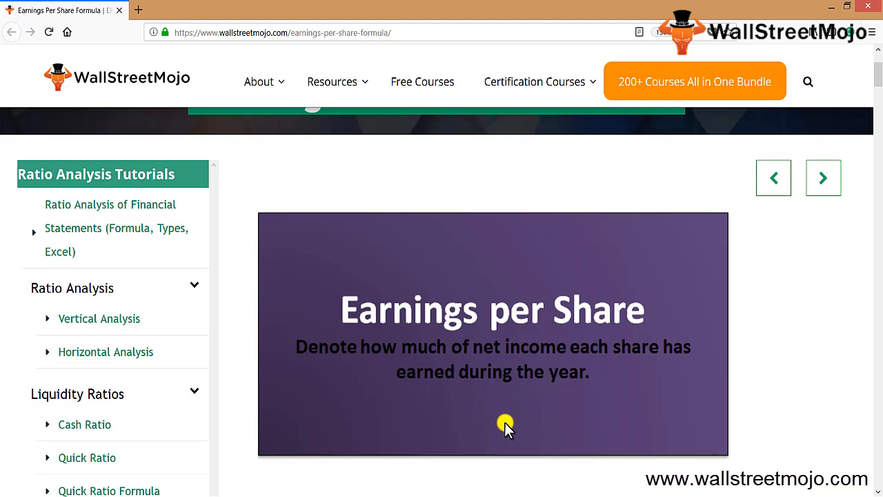
{"action": "mouse_move", "coordinate": [349, 485]}
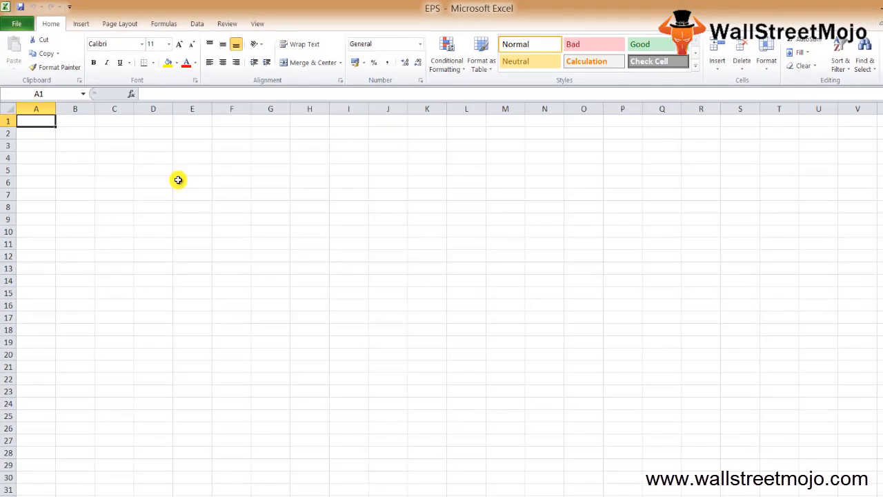
Step: Enter the row 2 labels EPS, Net income and Earned across B2 to D2
{"action": "left_click", "coordinate": [74, 132]}
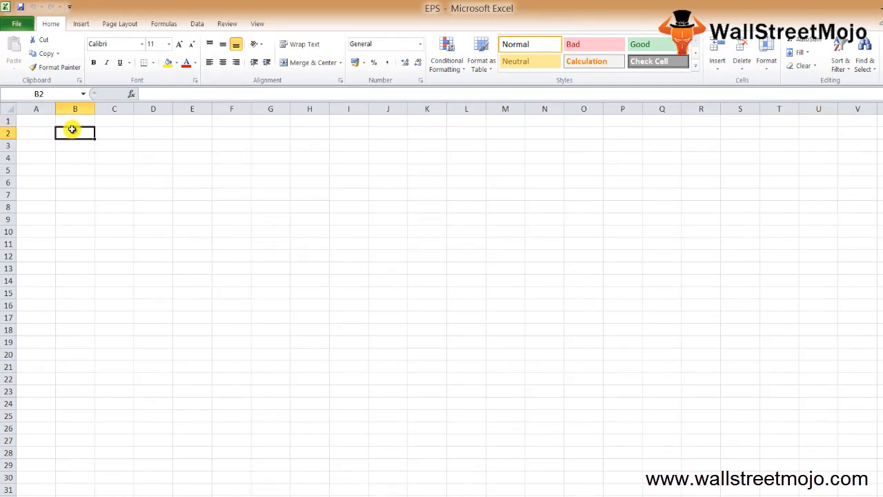
{"action": "type", "text": "EPS"}
{"action": "left_click", "coordinate": [114, 132]}
{"action": "type", "text": "Net income"}
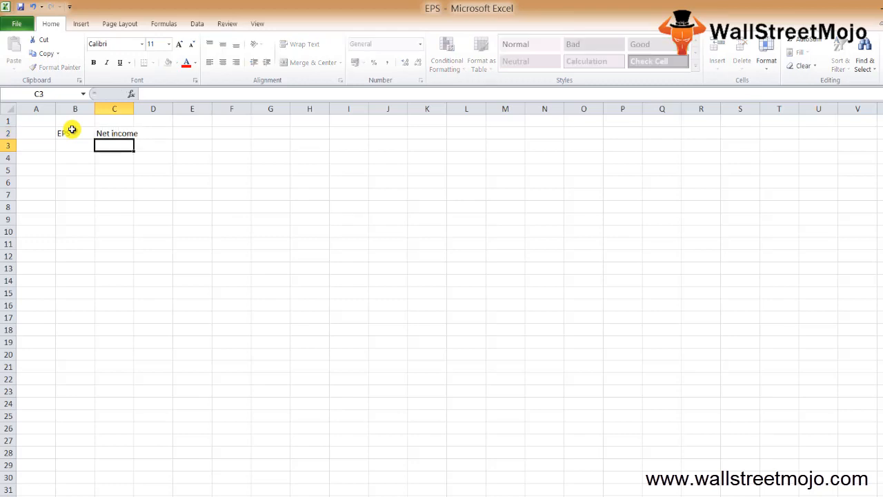
{"action": "left_click", "coordinate": [153, 133]}
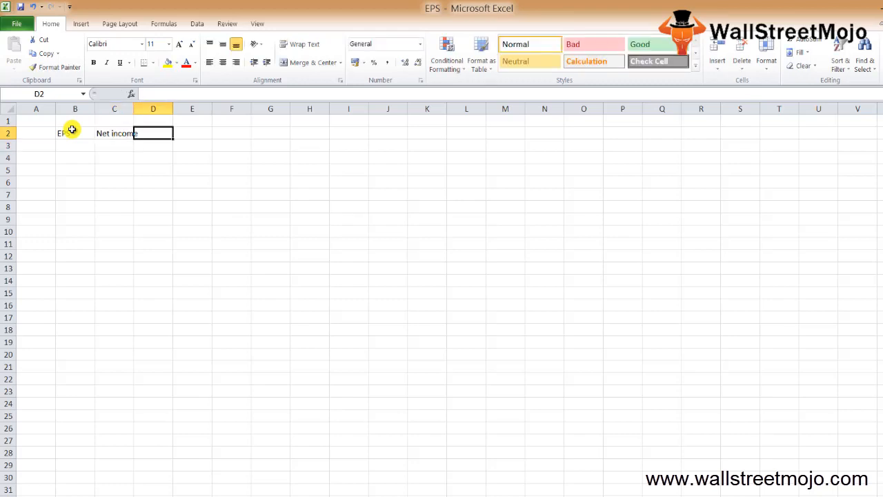
{"action": "type", "text": "Earned"}
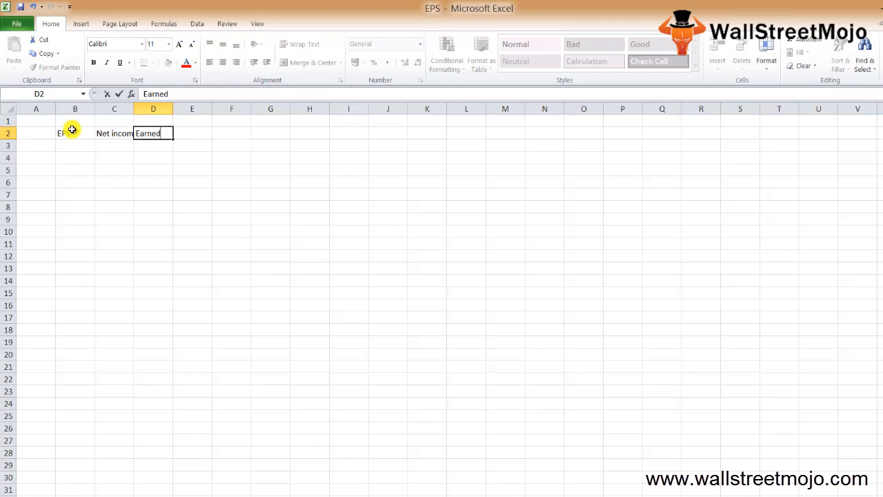
{"action": "key", "text": "Return"}
{"action": "type", "text": "E"}
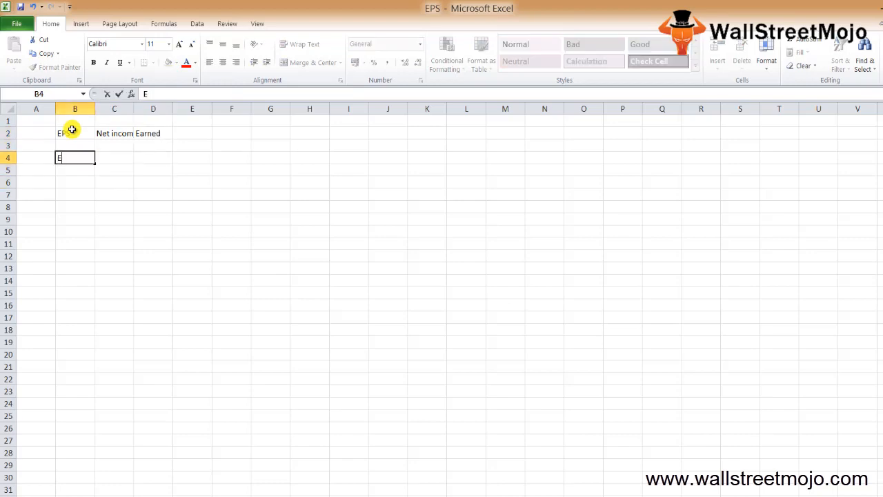
Step: Type the numerator 'EPS = (Net Income - Preferred Dividend' in C4
{"action": "type", "text": "PS ="}
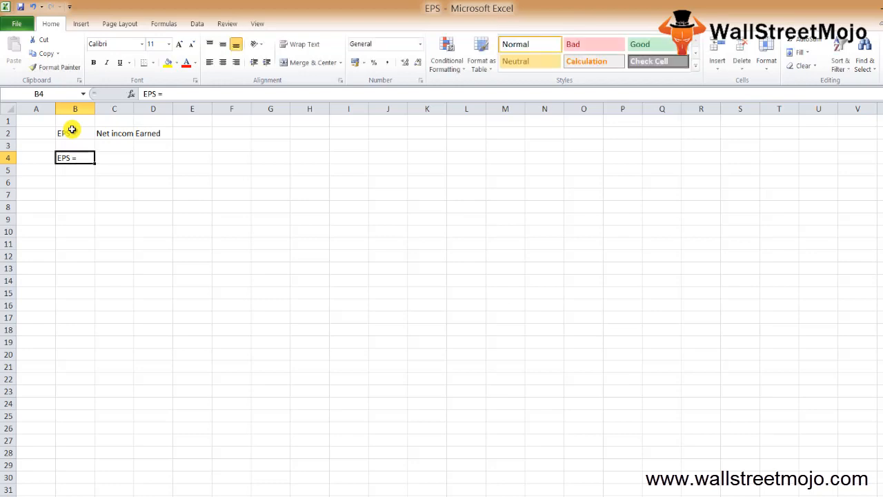
{"action": "type", "text": "( Net I"}
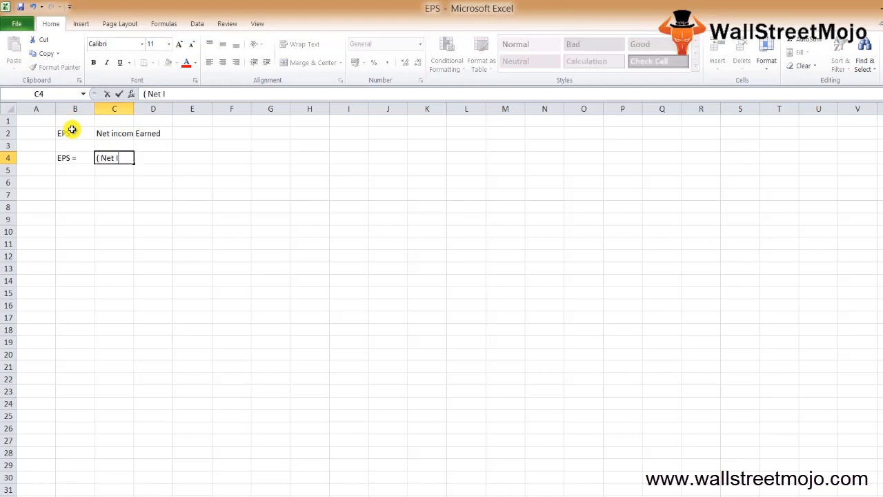
{"action": "type", "text": "ncome -"}
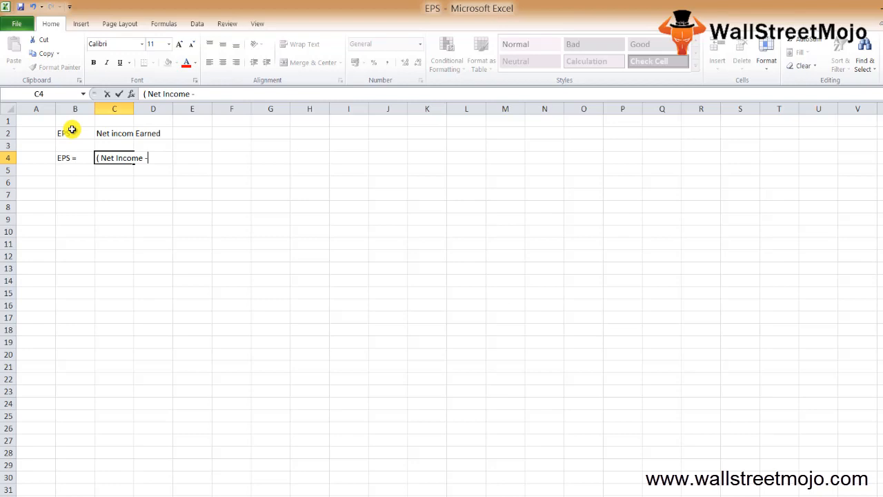
{"action": "type", "text": "PRe"}
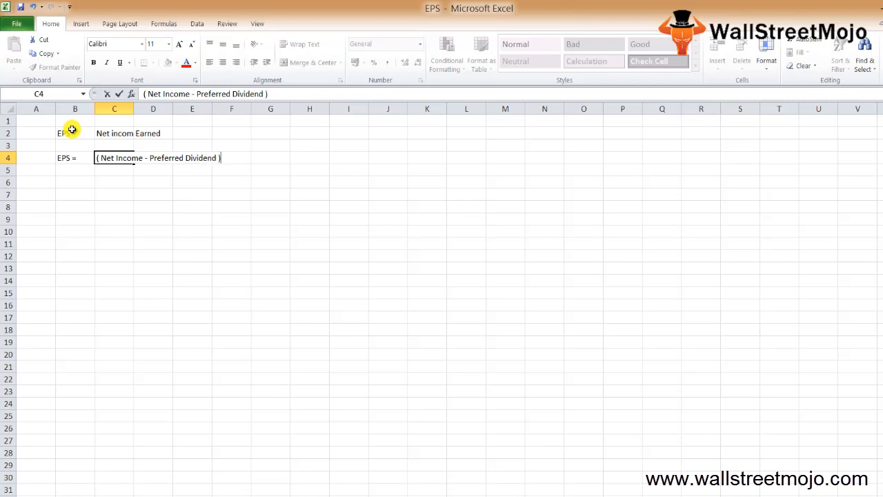
Step: Type 'Weighted Average no of shares o/s' in C5, fixing the Average typo
{"action": "type", "text": "W"}
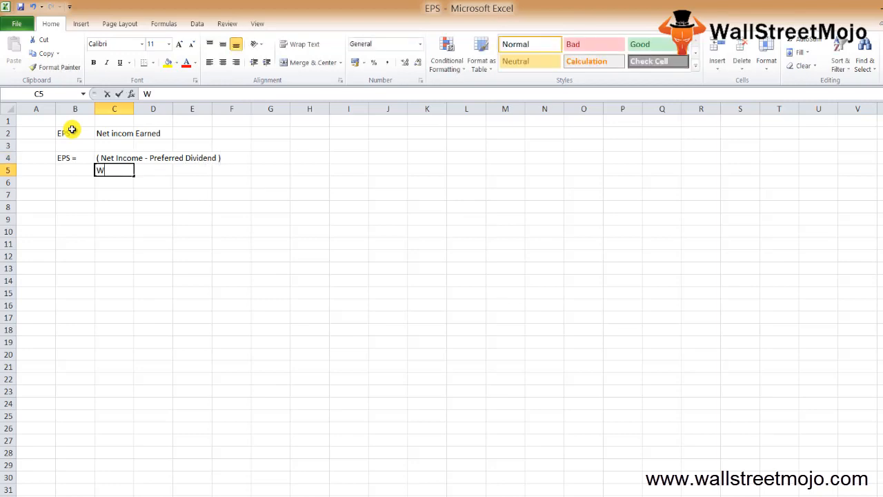
{"action": "type", "text": "AN"}
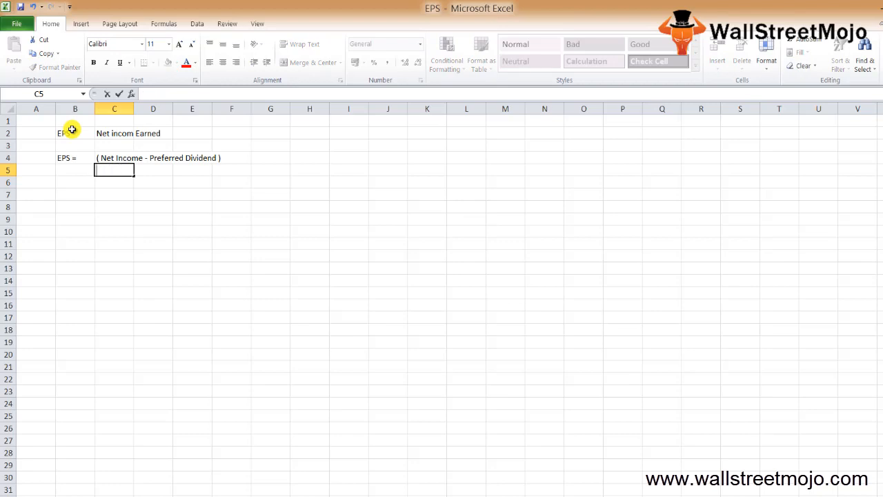
{"action": "type", "text": "Weighted"}
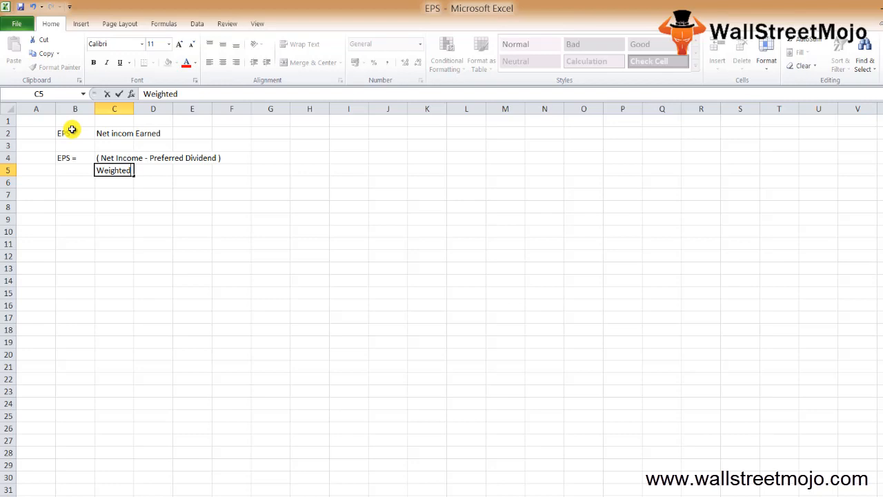
{"action": "type", "text": "Averagr"}
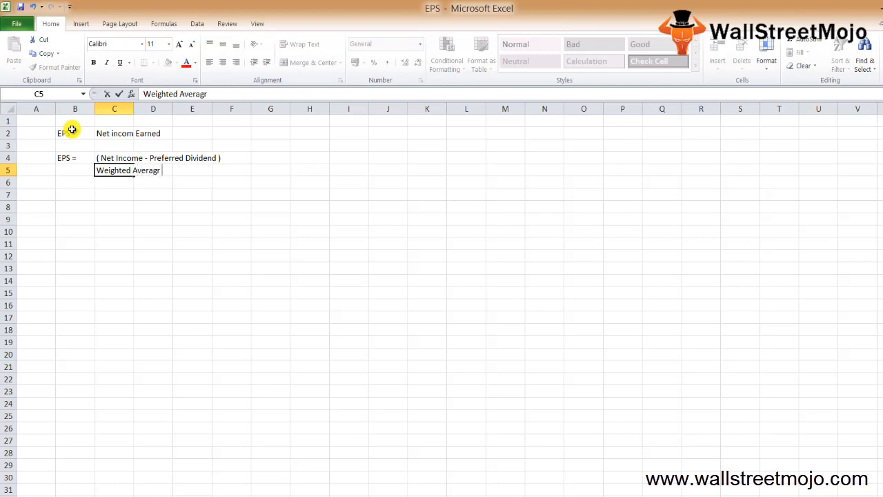
{"action": "key", "text": "Backspace"}
{"action": "type", "text": "e n"}
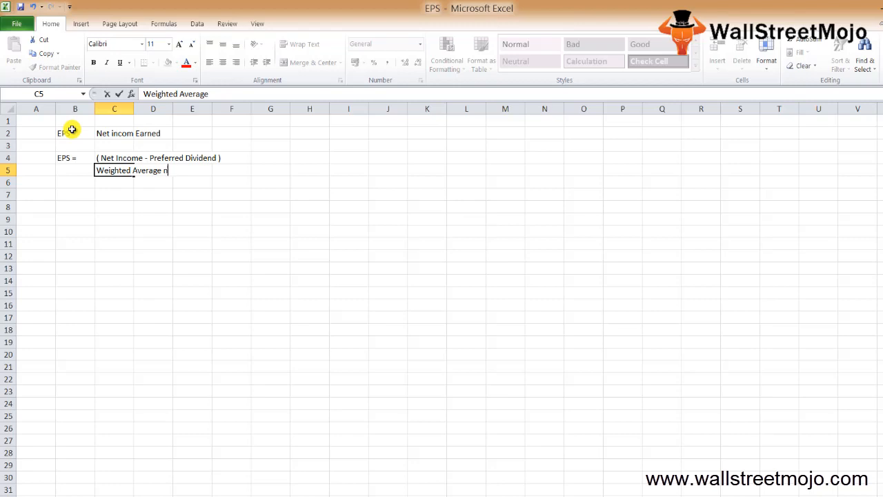
{"action": "type", "text": "o of shares"}
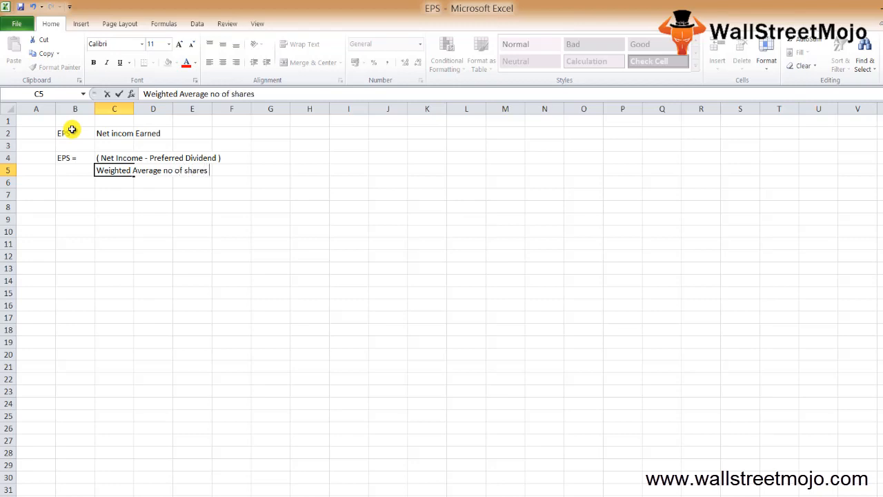
{"action": "type", "text": "o/s"}
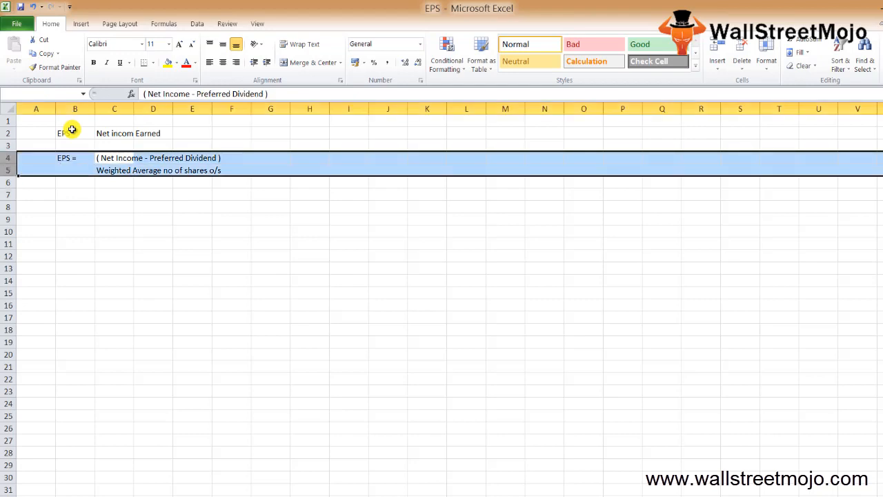
Step: Commit the denominator label and label the numerator row PD in H4
{"action": "left_click", "coordinate": [114, 170]}
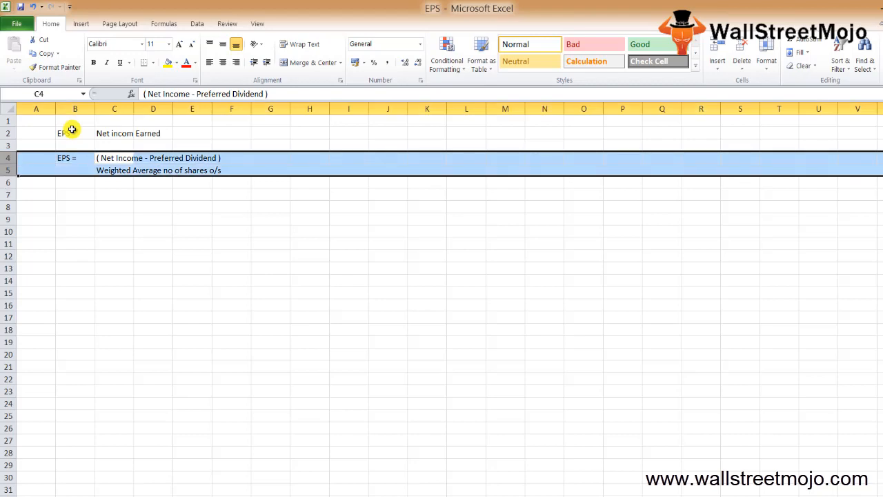
{"action": "left_click", "coordinate": [114, 206]}
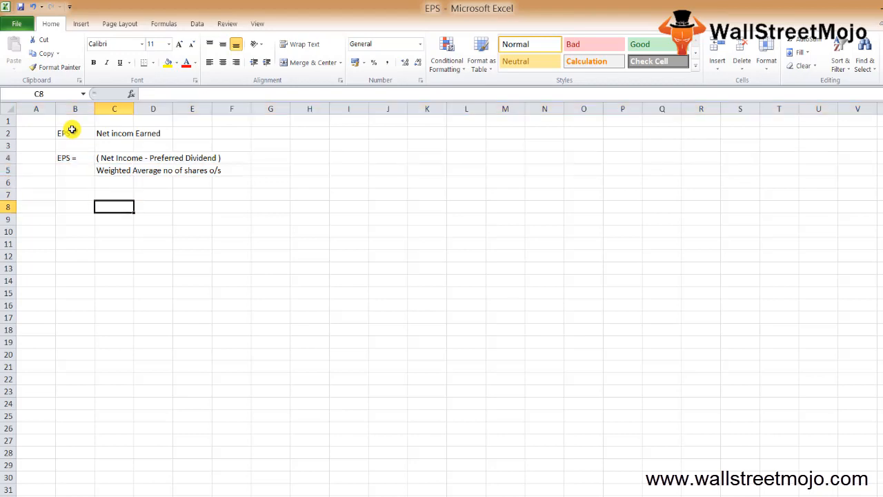
{"action": "left_click", "coordinate": [114, 157]}
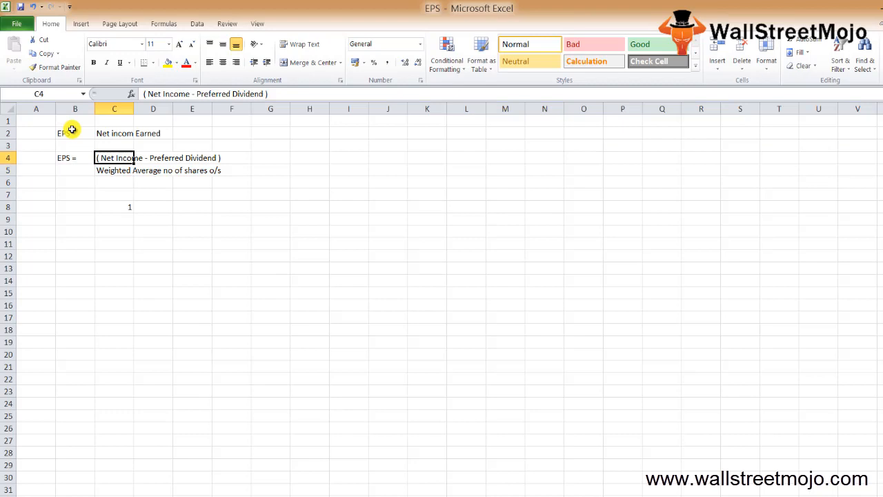
{"action": "left_click", "coordinate": [270, 157]}
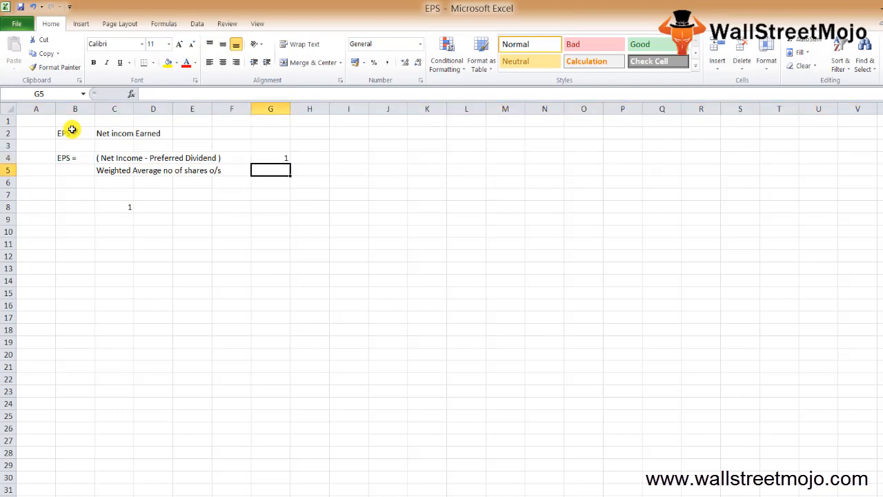
{"action": "left_click", "coordinate": [309, 157]}
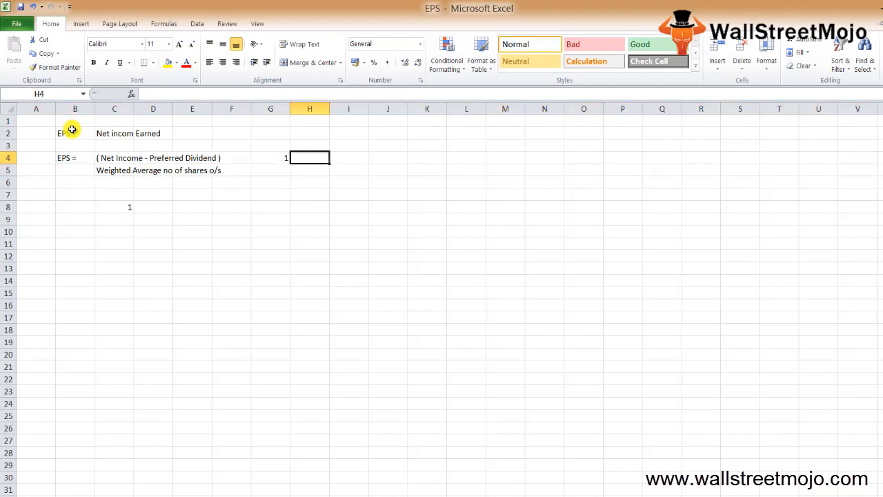
{"action": "type", "text": "PD"}
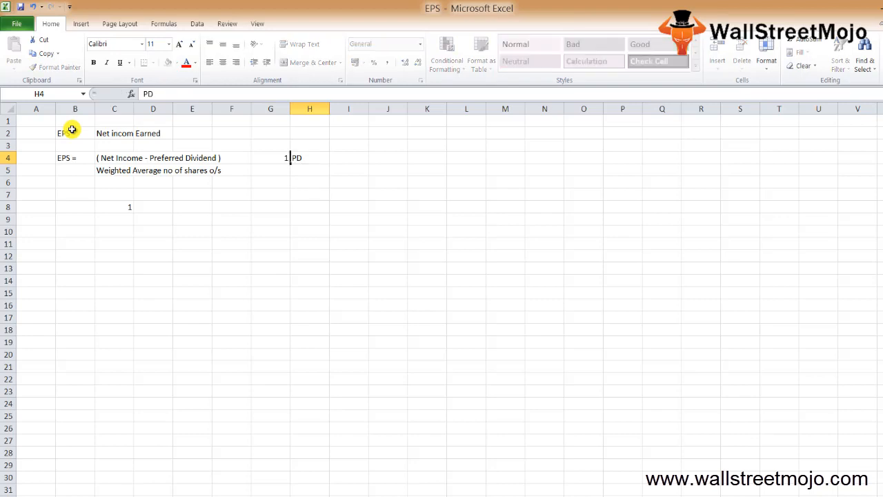
Step: Add 'Common shares' in I4 and number the denominator row 2 in G5
{"action": "left_click", "coordinate": [153, 157]}
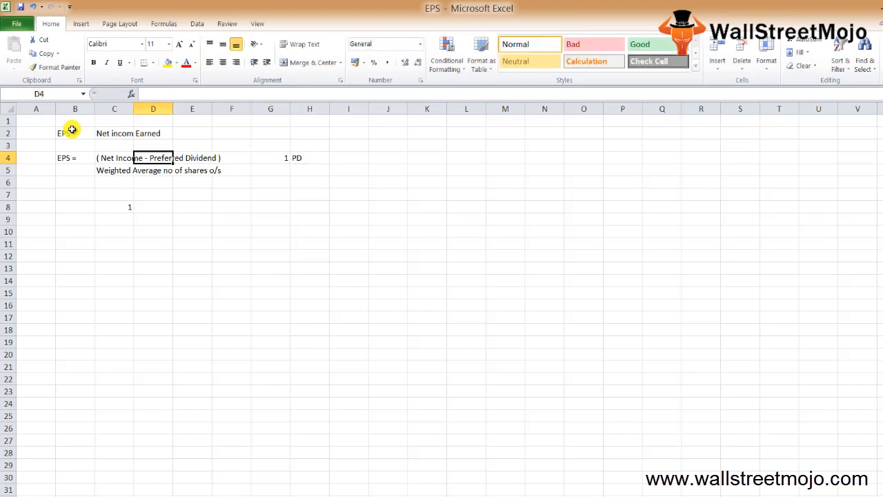
{"action": "left_click", "coordinate": [231, 157]}
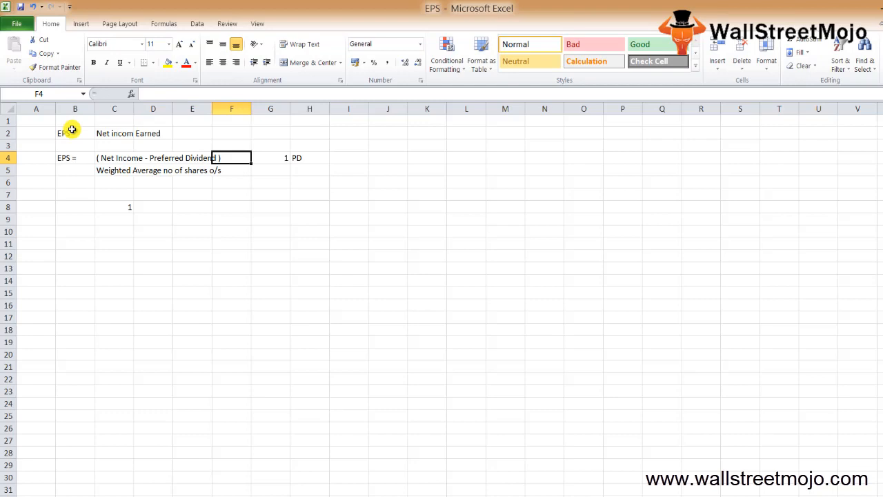
{"action": "left_click", "coordinate": [349, 158]}
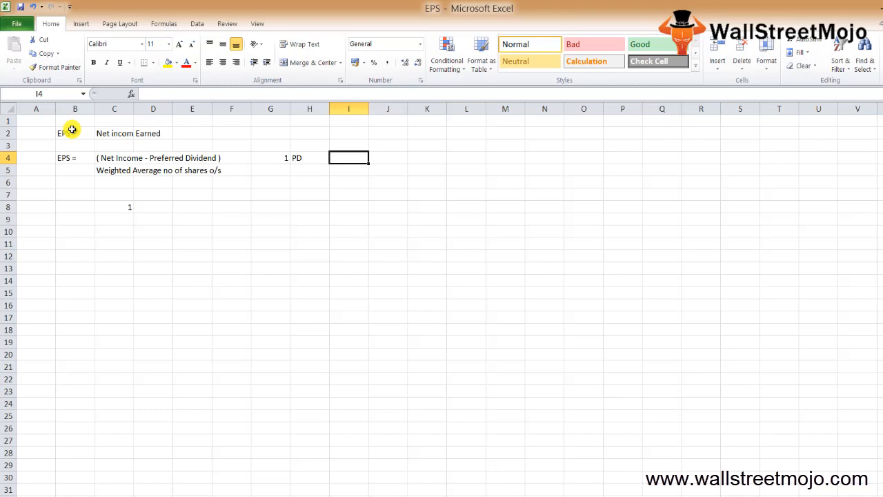
{"action": "type", "text": "Commo"}
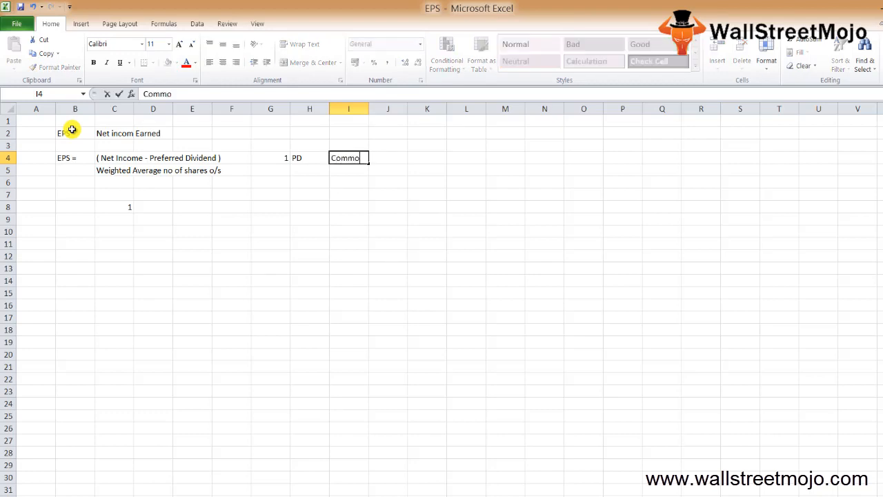
{"action": "type", "text": "n shares"}
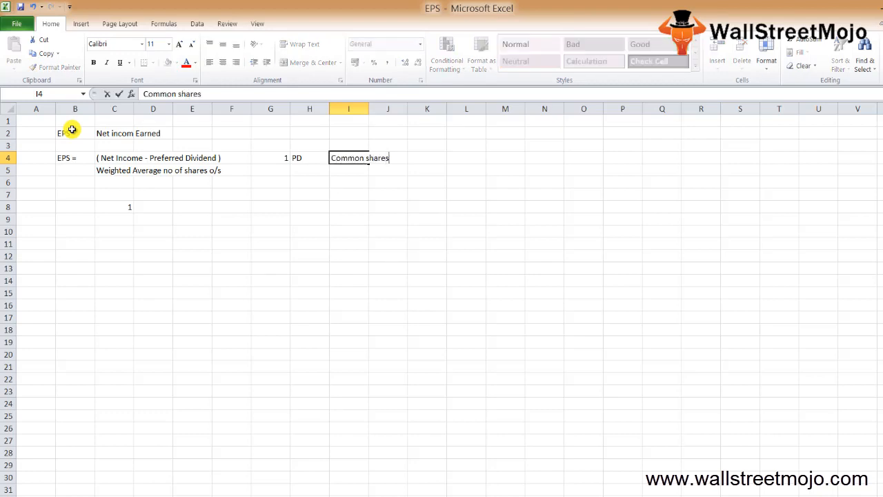
{"action": "left_click", "coordinate": [269, 170]}
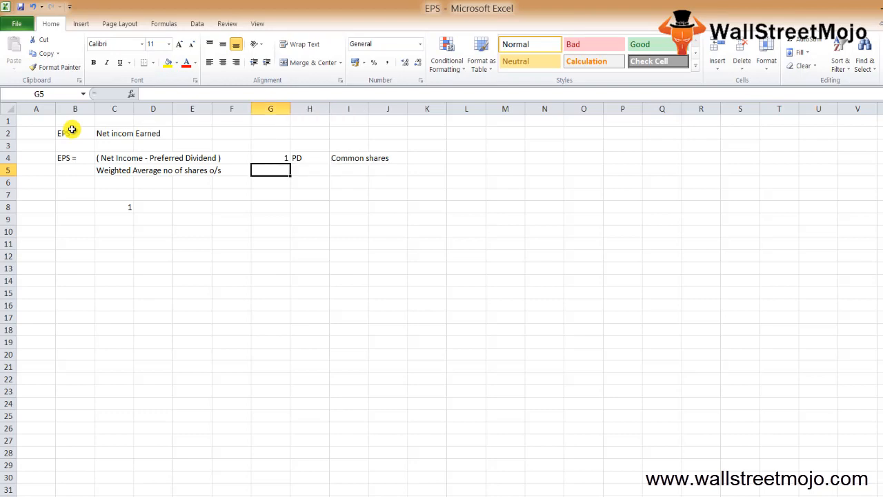
{"action": "type", "text": "2"}
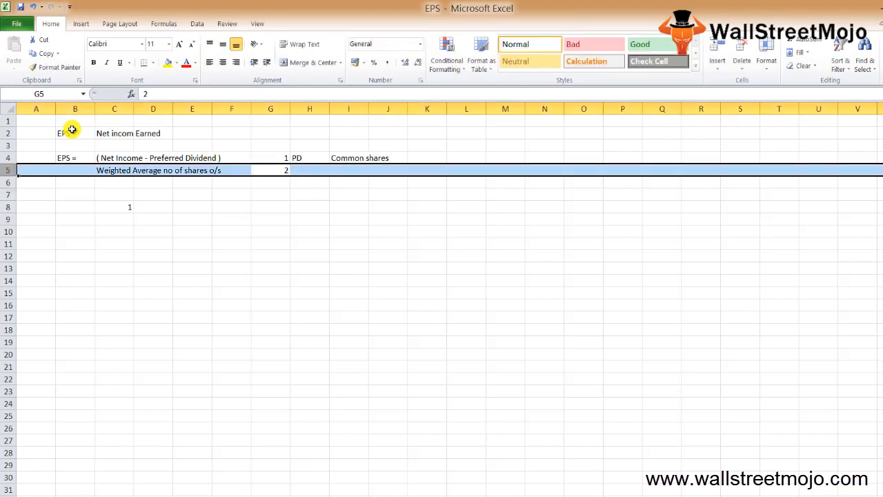
Step: Label the denominator row WAOCOS in H5 and Common shares in I5
{"action": "left_click", "coordinate": [309, 171]}
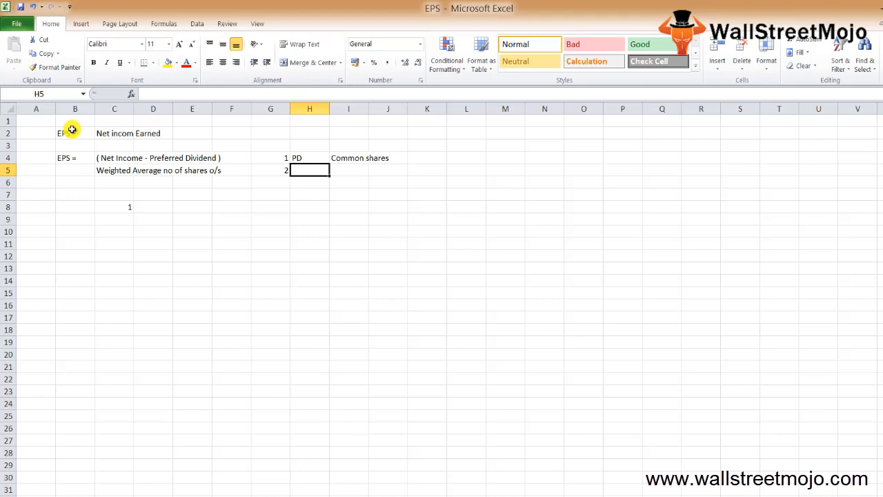
{"action": "type", "text": "WA"}
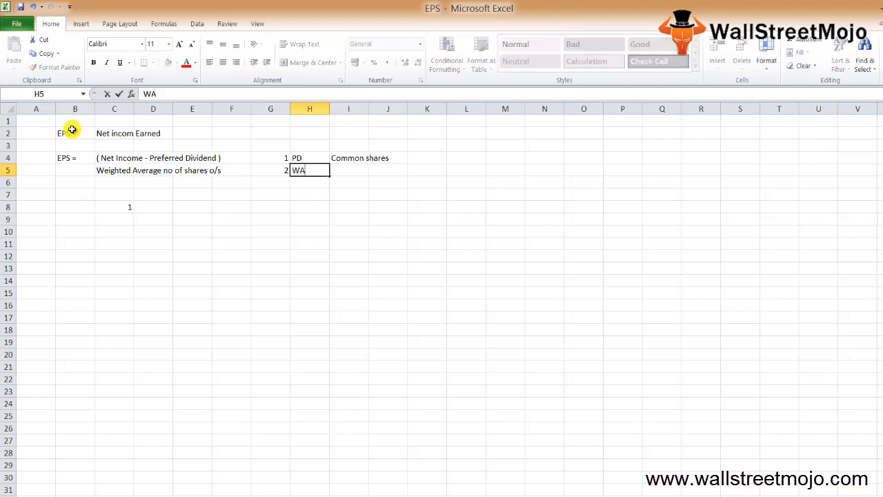
{"action": "type", "text": "OC"}
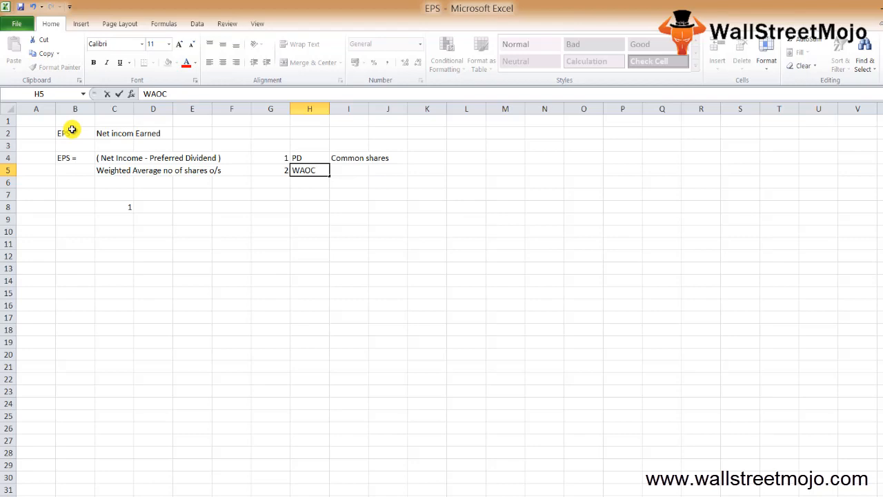
{"action": "type", "text": "OS"}
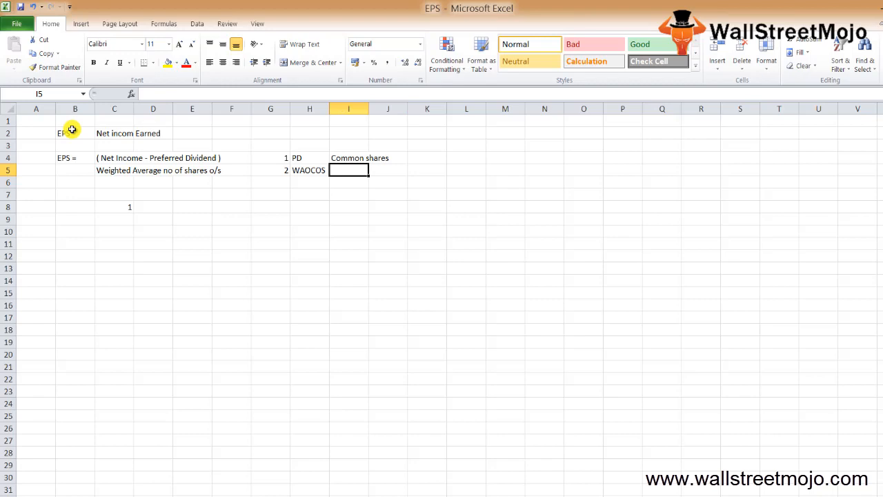
{"action": "type", "text": "Common shares"}
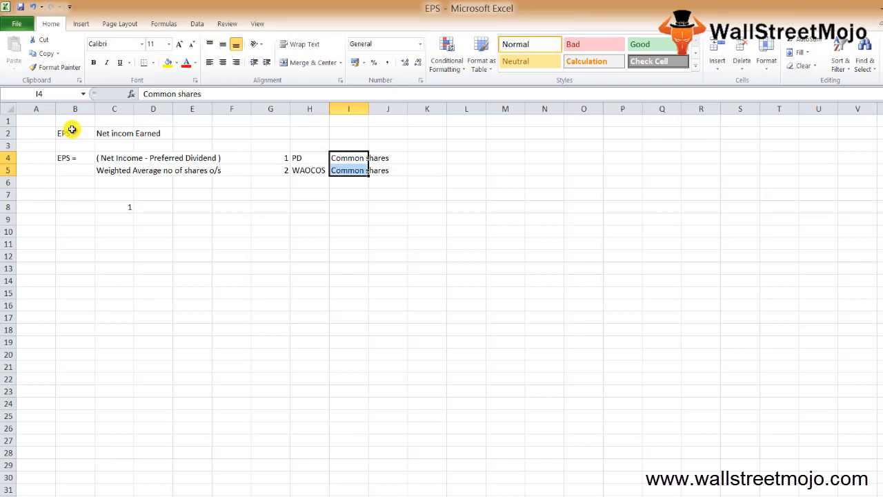
Step: Note PSC in K4 and K5 and select both notes
{"action": "left_click", "coordinate": [427, 157]}
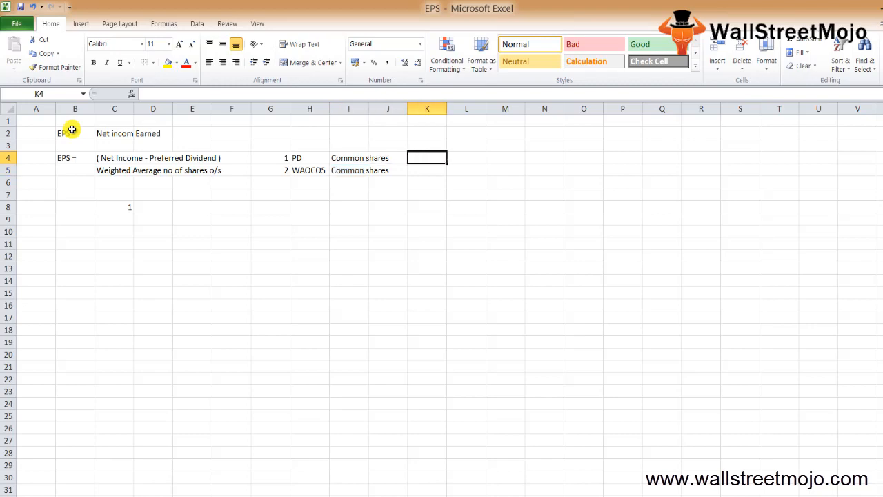
{"action": "type", "text": "PSC"}
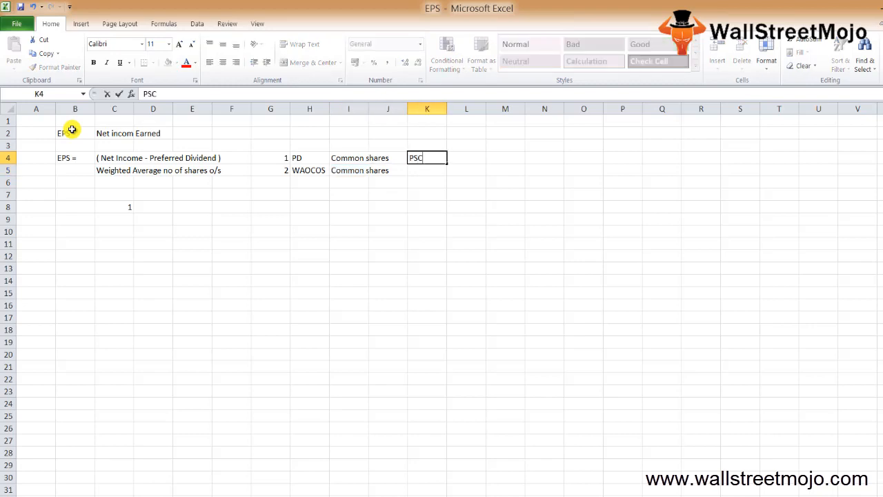
{"action": "key", "text": "Return"}
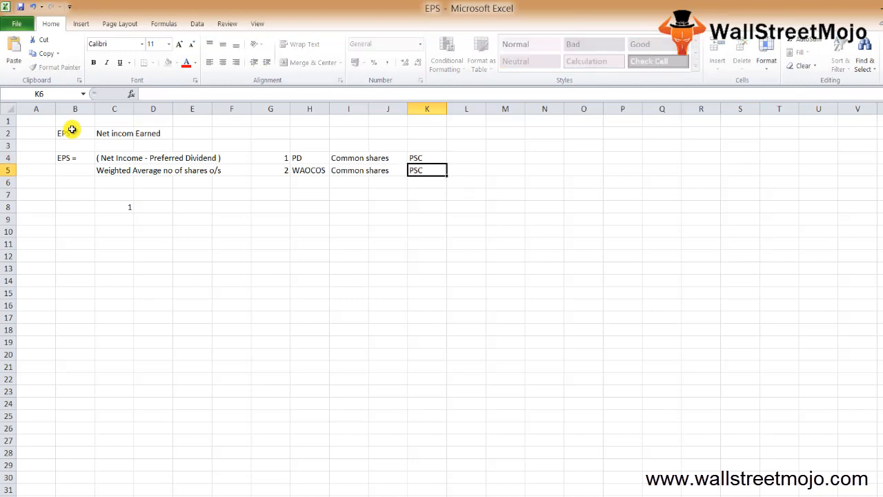
{"action": "left_click", "coordinate": [427, 157]}
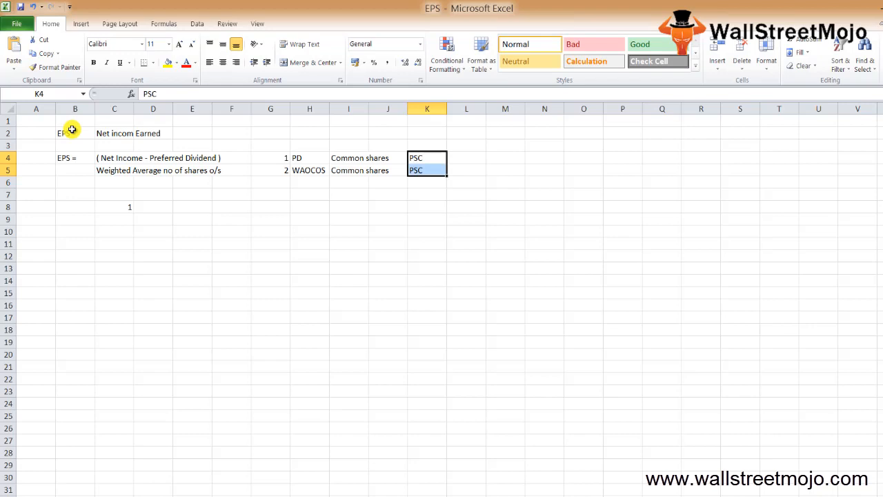
{"action": "left_click", "coordinate": [231, 194]}
{"action": "type", "text": "EPS"}
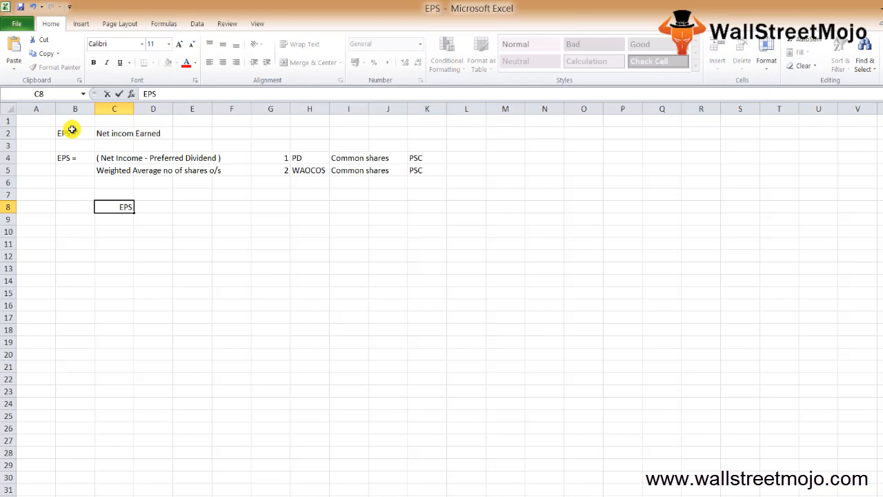
Step: Add an ROE heading in D8 beside EPS
{"action": "left_click", "coordinate": [152, 207]}
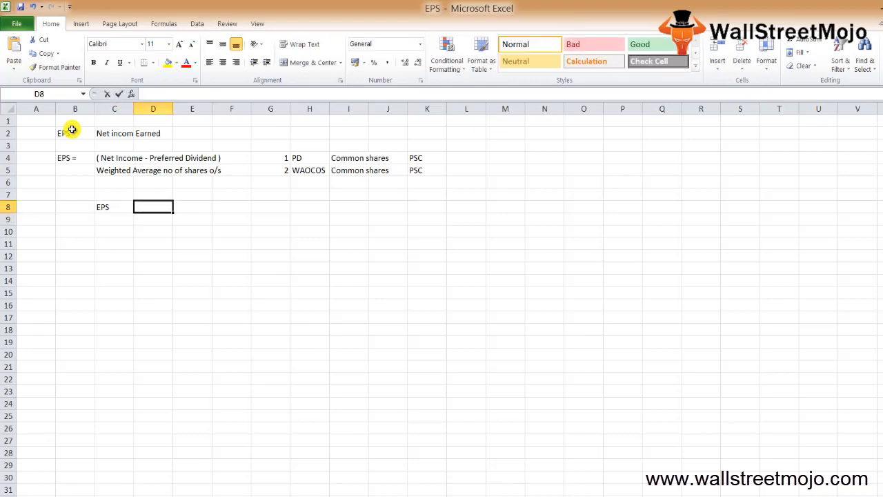
{"action": "type", "text": "ROE"}
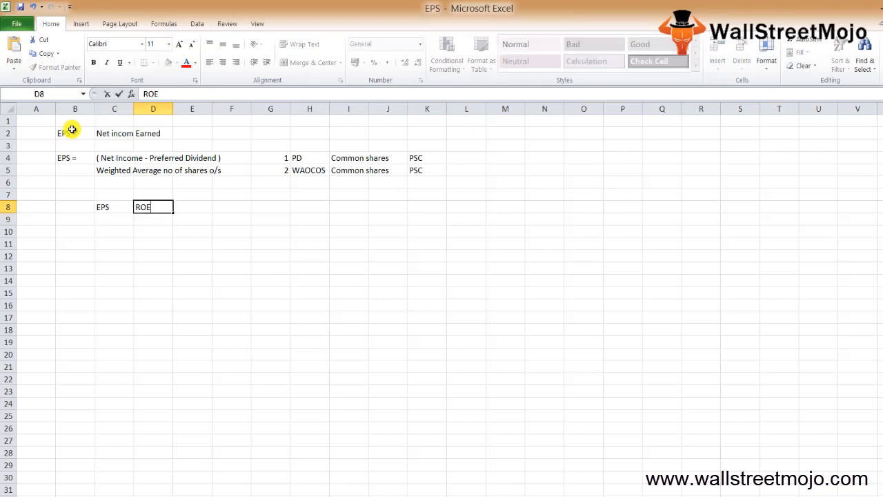
{"action": "left_click", "coordinate": [7, 207]}
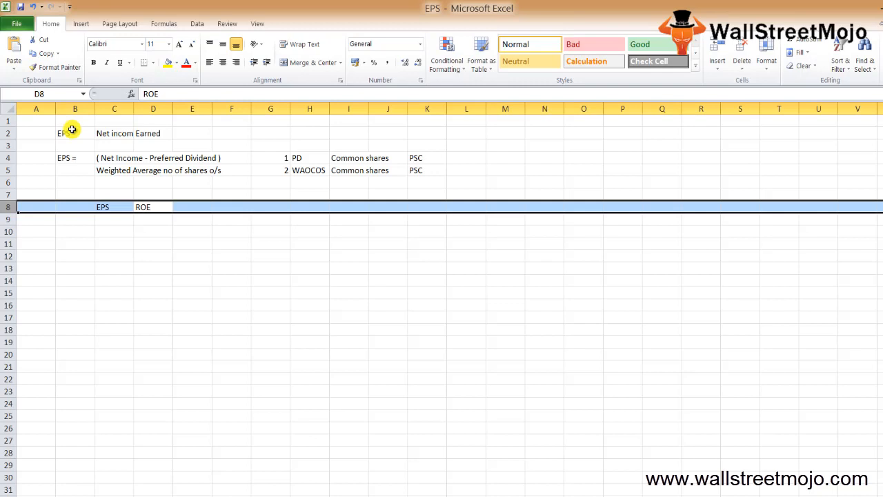
{"action": "left_click", "coordinate": [192, 206]}
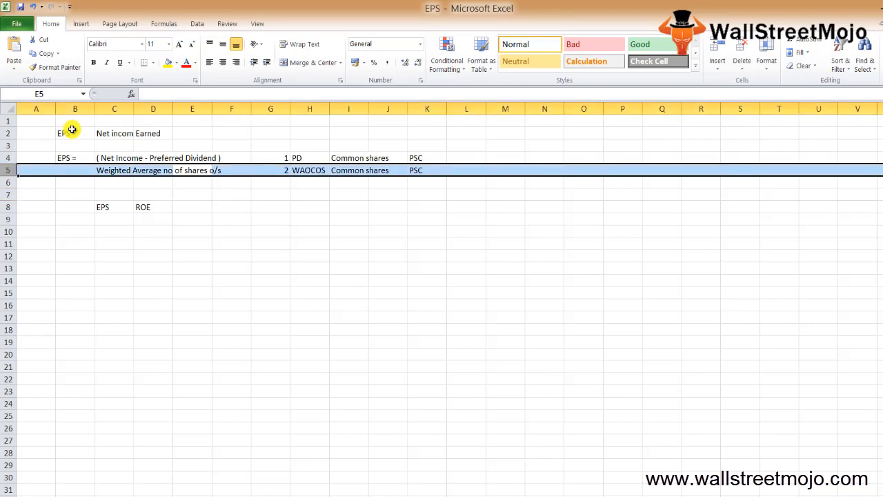
Step: Enter Shareholders Equity under ROE and Average os common shares under EPS
{"action": "left_click", "coordinate": [153, 206]}
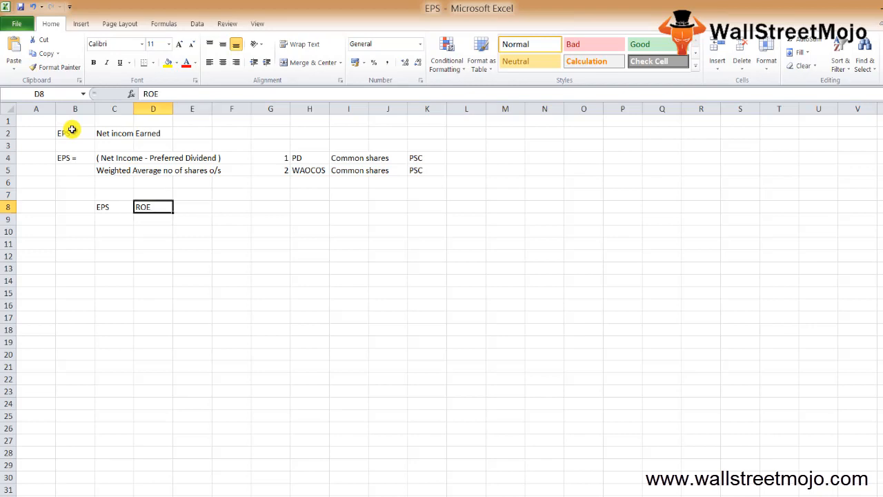
{"action": "type", "text": "Shareholders Equity"}
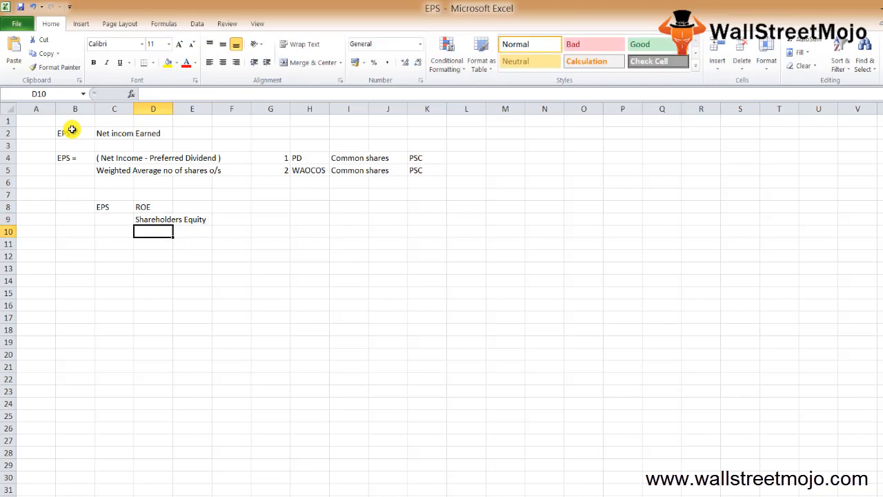
{"action": "left_click", "coordinate": [114, 220]}
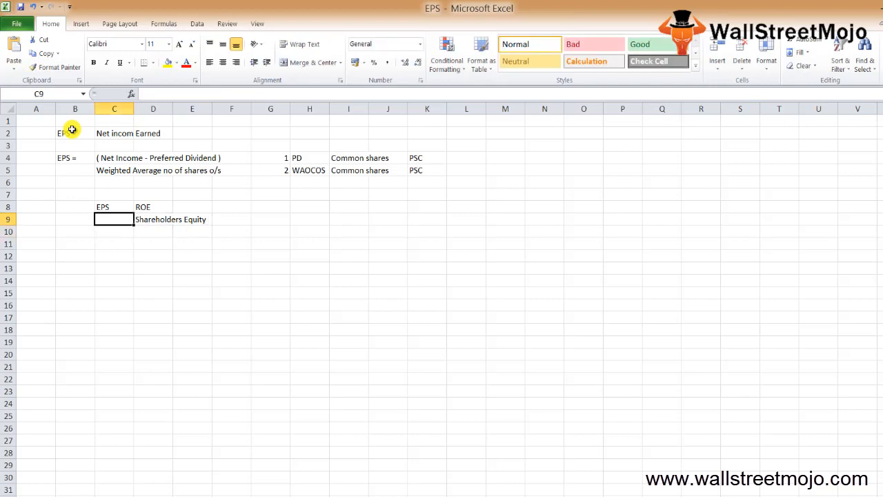
{"action": "type", "text": "Averagr"}
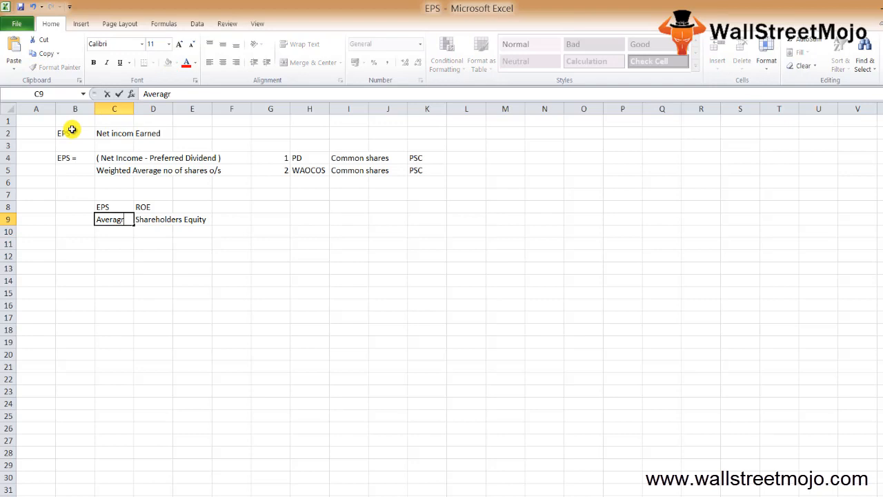
{"action": "type", "text": "o"}
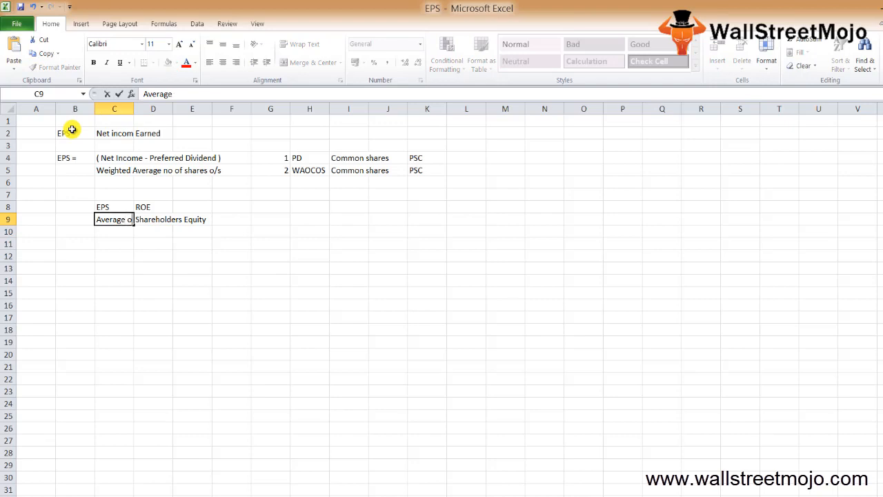
{"action": "type", "text": "os common shares"}
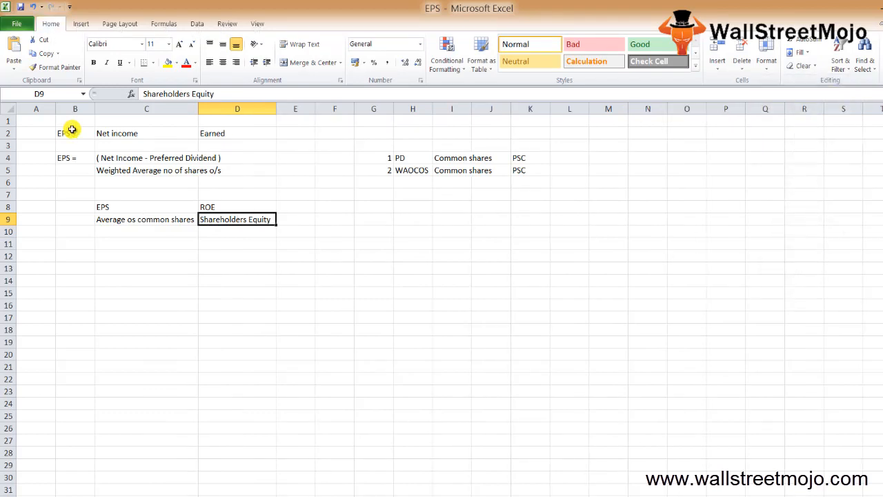
{"action": "left_click", "coordinate": [147, 256]}
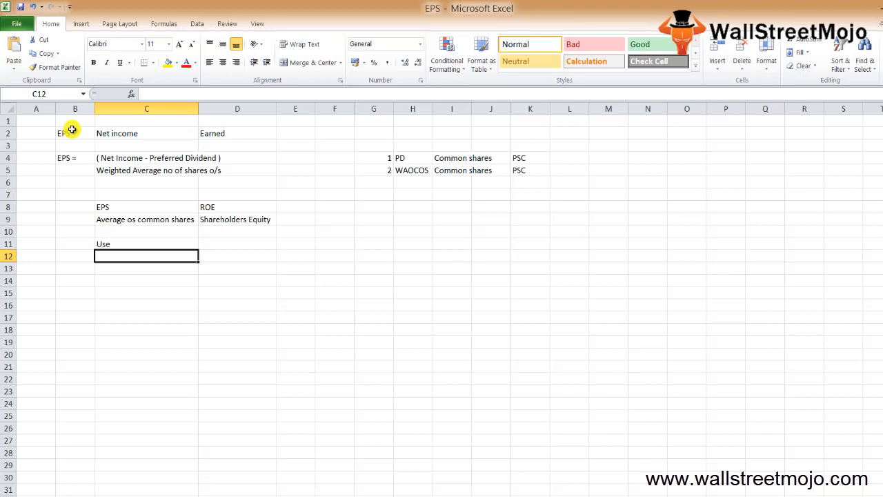
Step: Add note point 1, 'Handsome of dividend', under the Use heading
{"action": "left_click", "coordinate": [74, 267]}
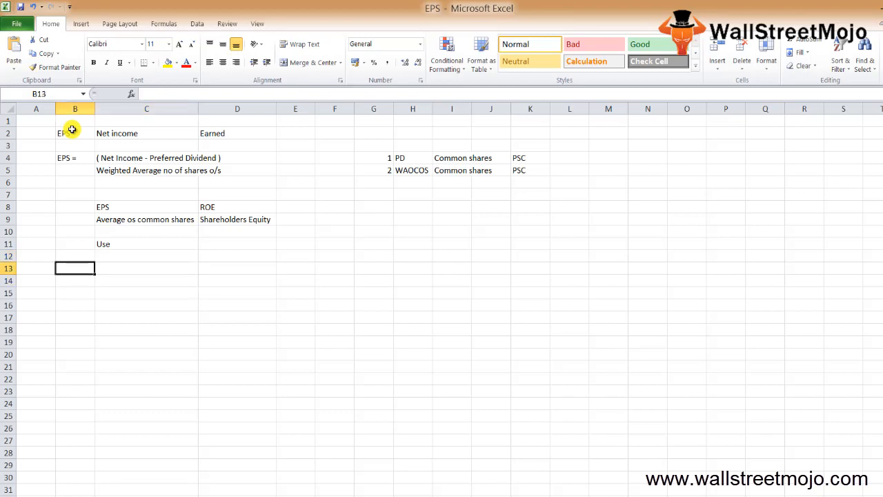
{"action": "type", "text": "1"}
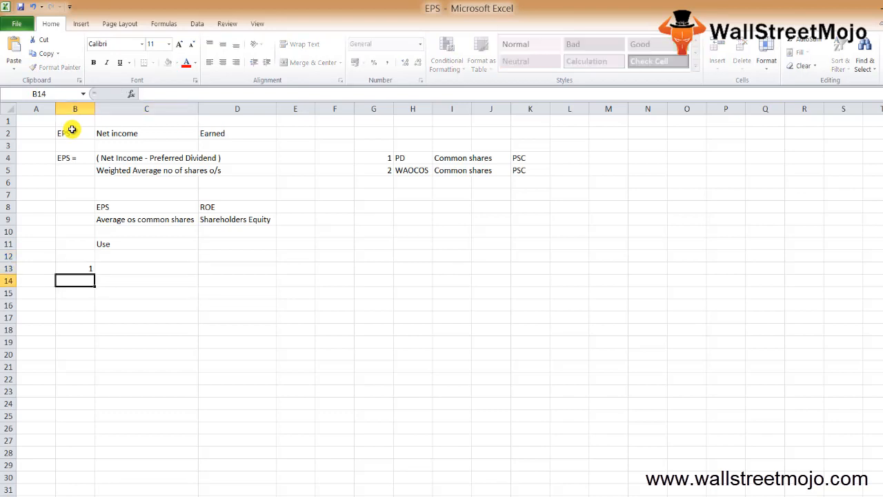
{"action": "left_click", "coordinate": [147, 268]}
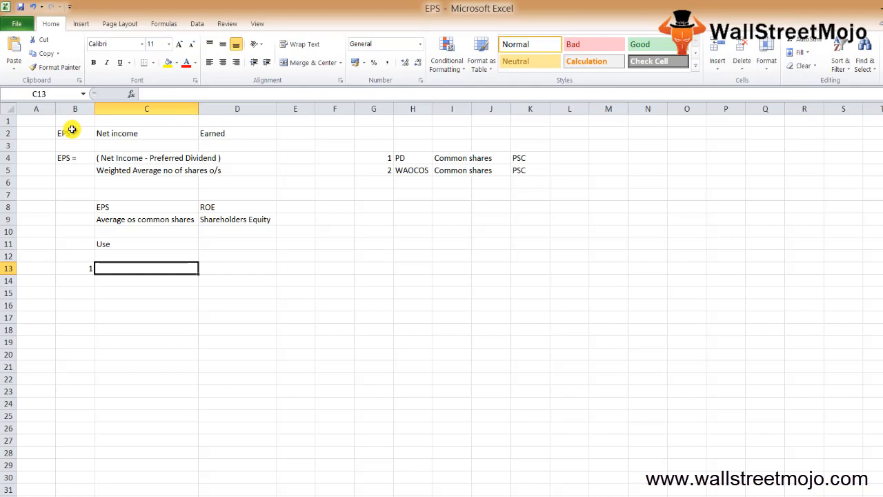
{"action": "type", "text": "Handsome of"}
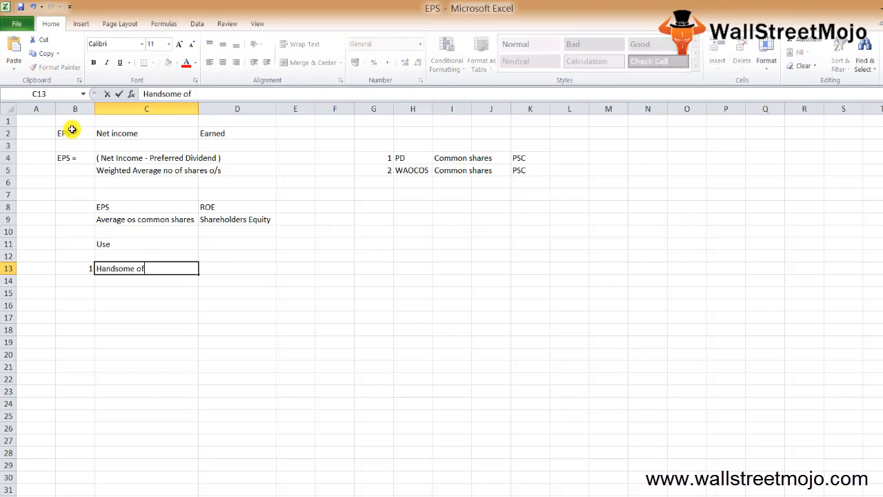
{"action": "type", "text": "divid"}
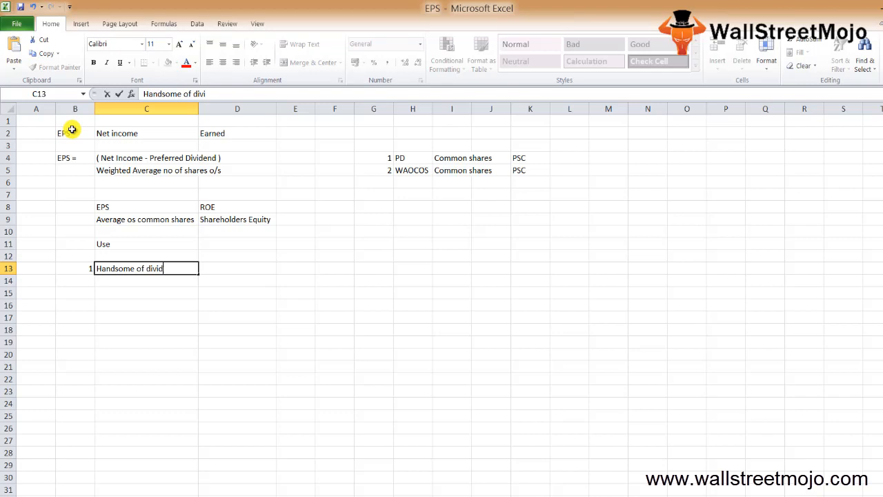
{"action": "type", "text": "end"}
{"action": "left_click", "coordinate": [75, 280]}
{"action": "type", "text": "2"}
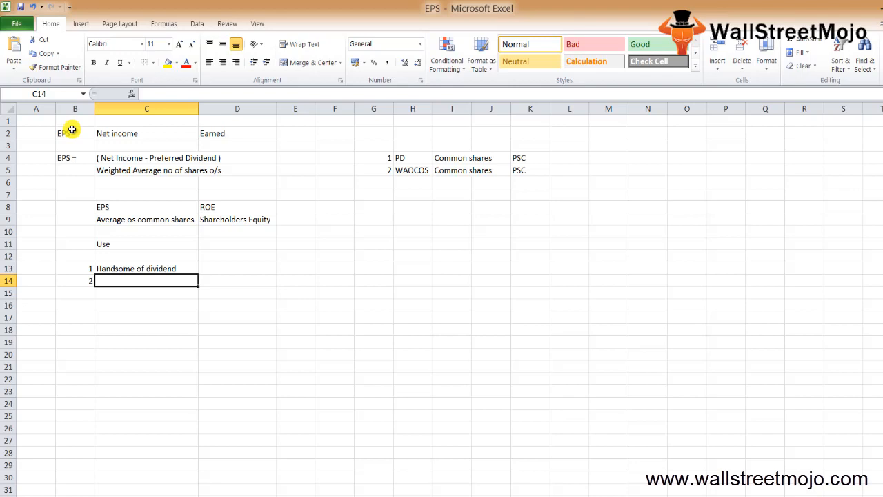
Step: Add point 2, 'grows', with 'po+' noted beside it
{"action": "type", "text": "grwo"}
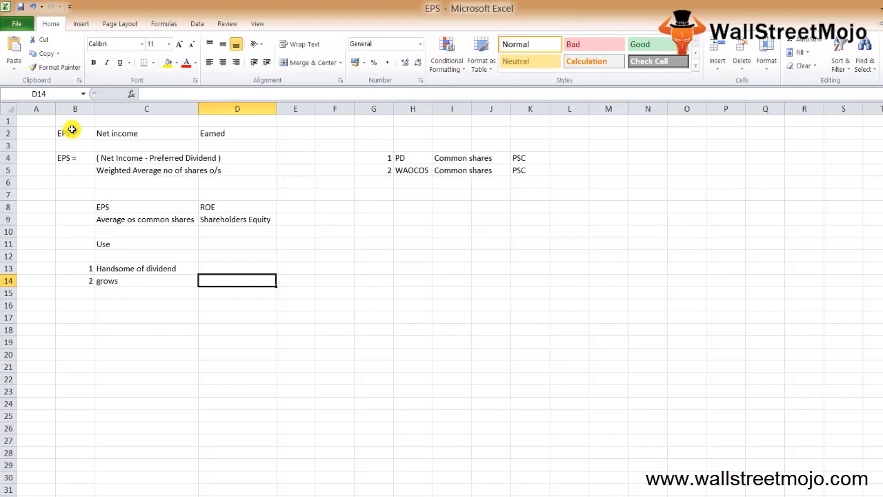
{"action": "type", "text": "po+"}
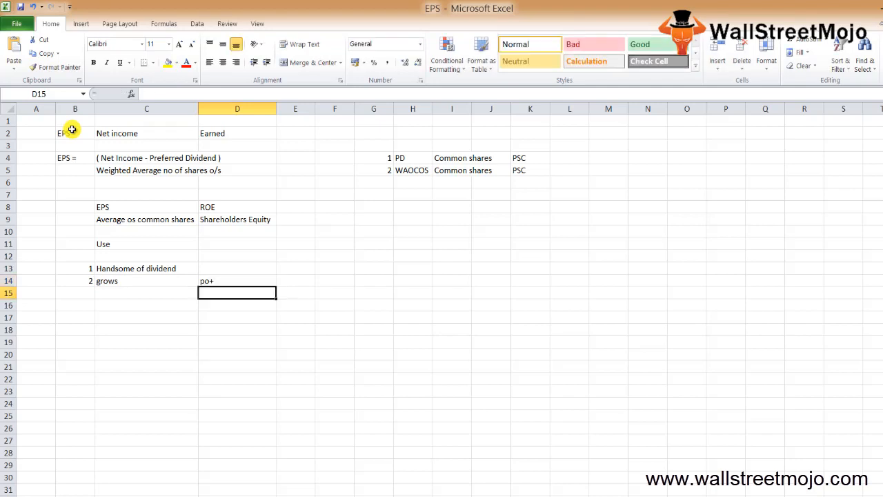
{"action": "left_click", "coordinate": [146, 293]}
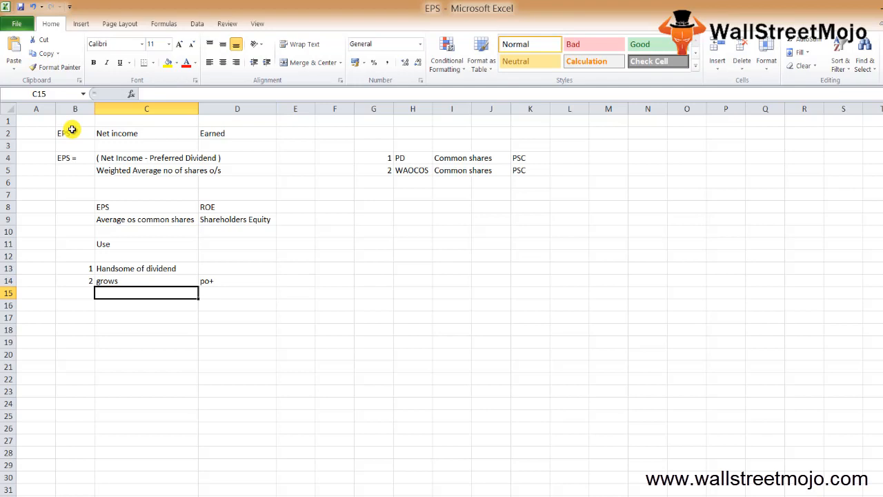
{"action": "left_click", "coordinate": [9, 280]}
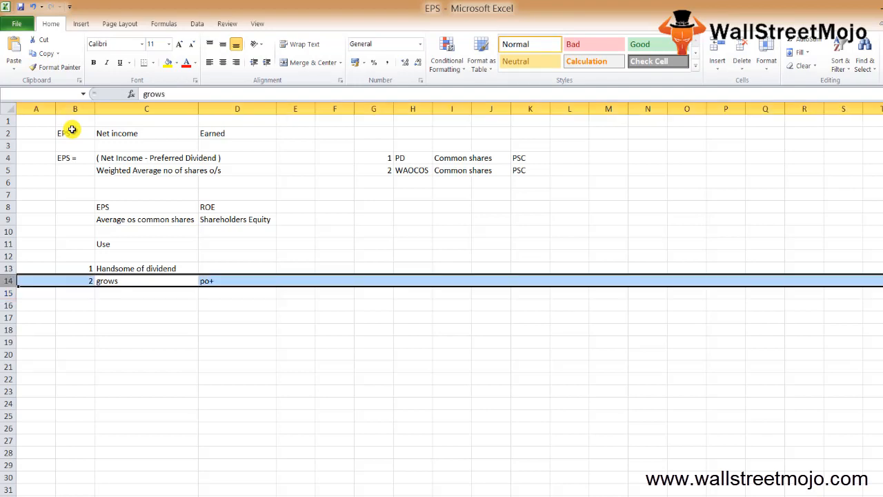
{"action": "left_click", "coordinate": [334, 280]}
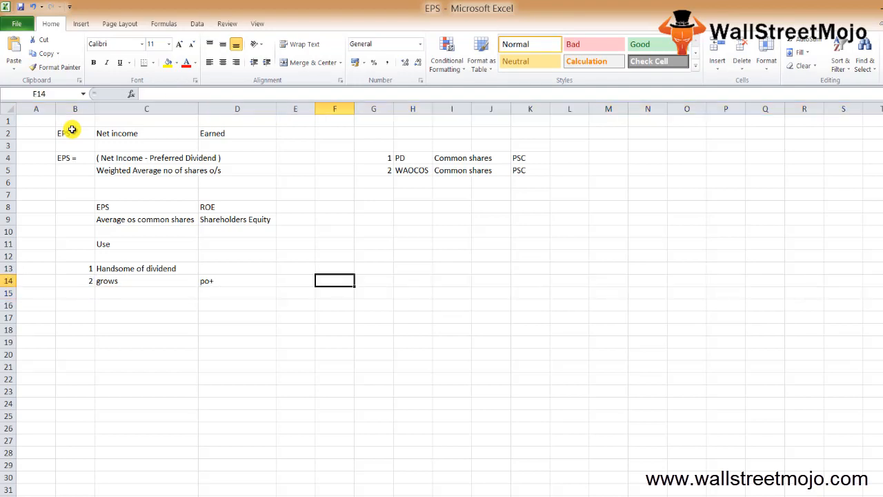
{"action": "left_click", "coordinate": [74, 293]}
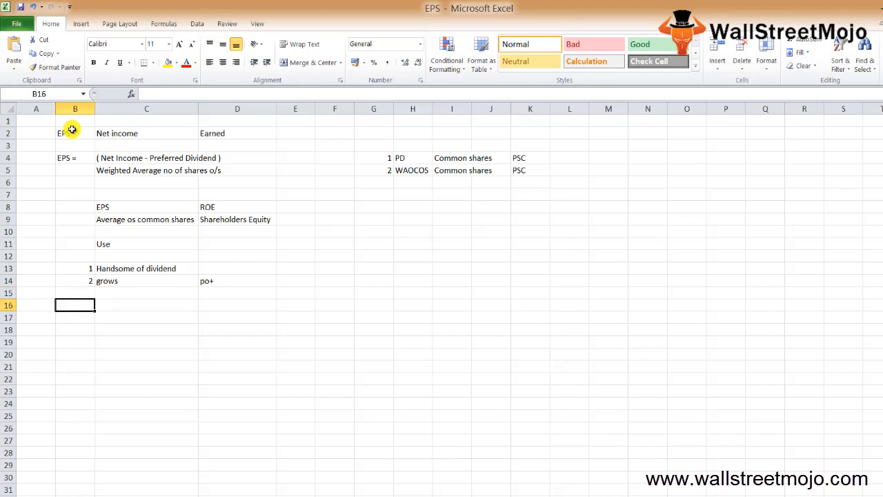
{"action": "left_click", "coordinate": [147, 305]}
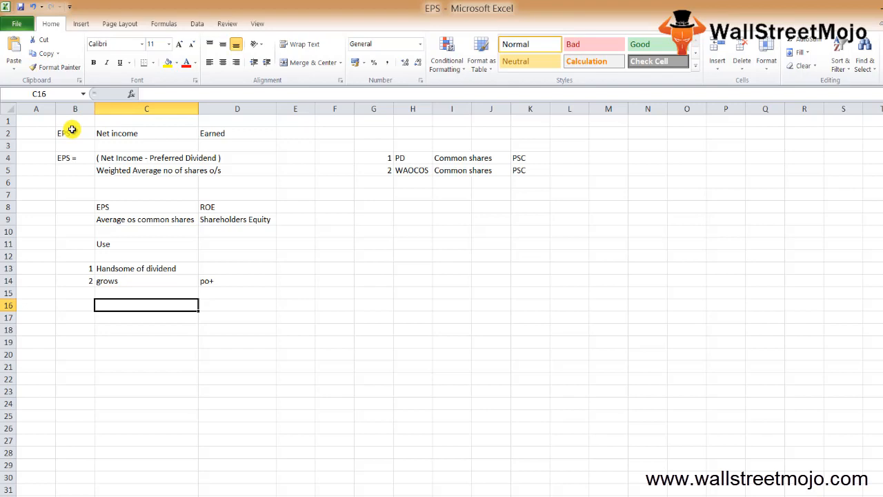
Step: Add the notes Great growth, Higher EPS / Growing, and Lower / NI
{"action": "type", "text": "Great"}
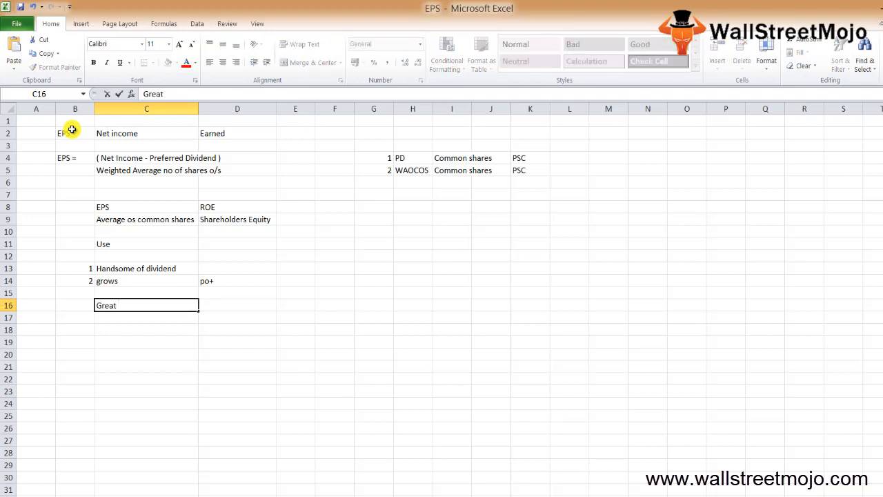
{"action": "type", "text": "growt"}
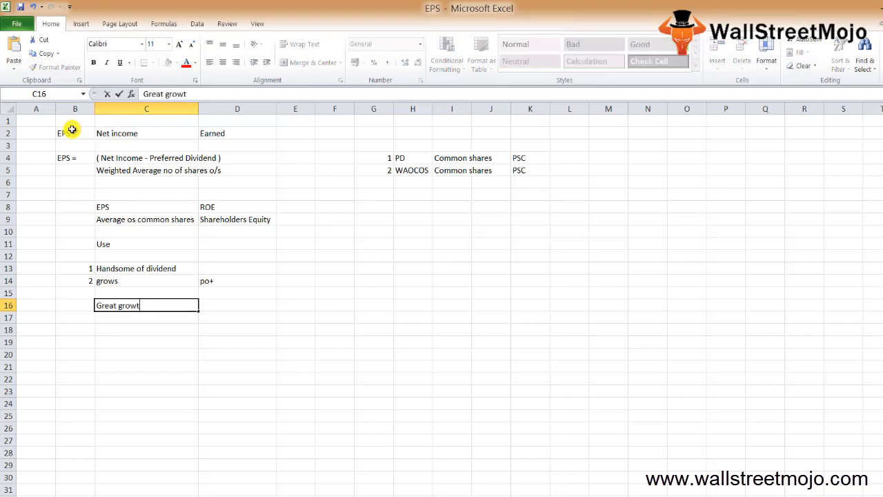
{"action": "type", "text": "h"}
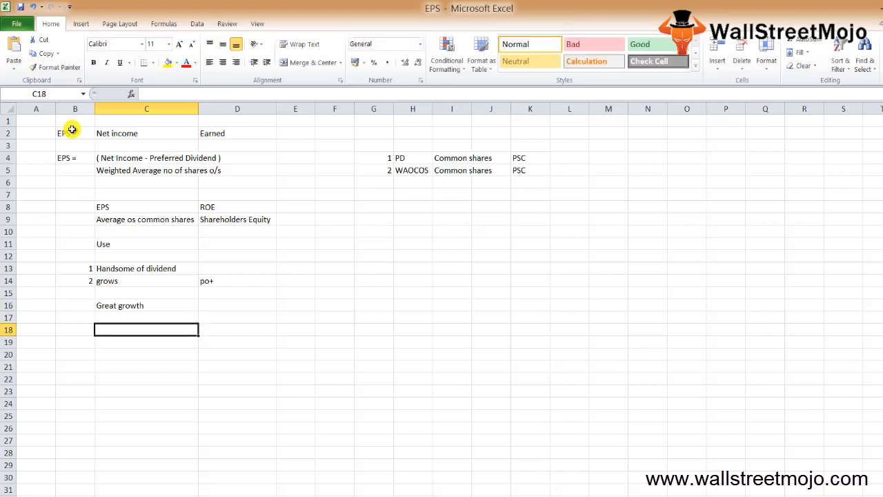
{"action": "left_click", "coordinate": [74, 329]}
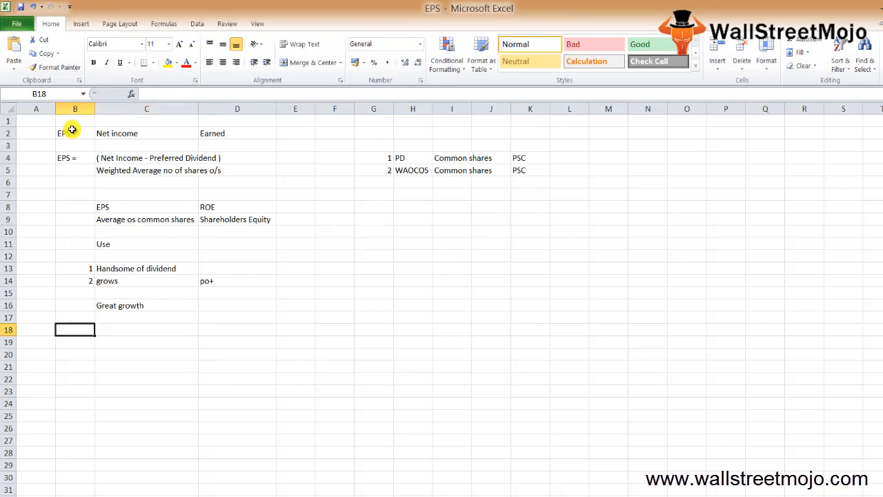
{"action": "type", "text": "Higher EPS"}
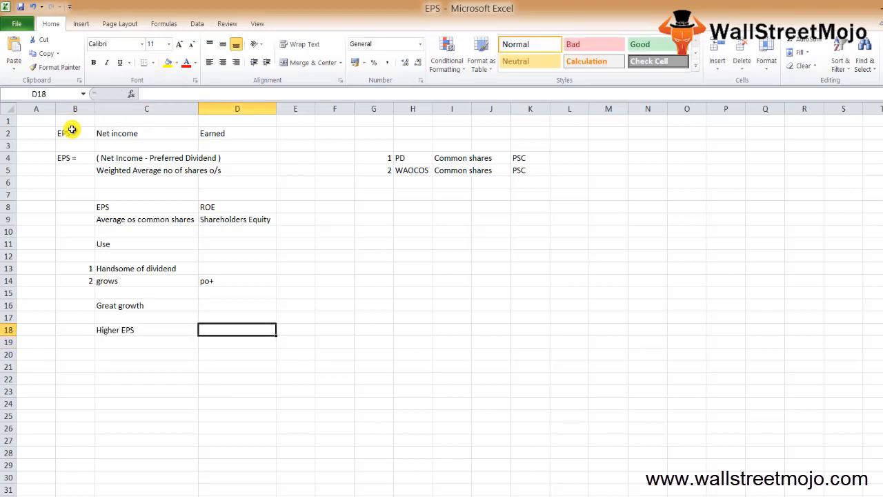
{"action": "type", "text": "Gr"}
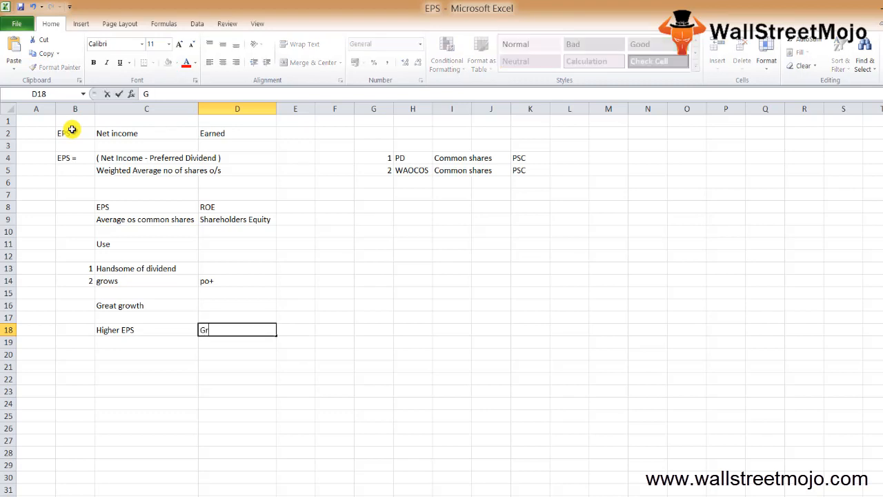
{"action": "type", "text": "owing"}
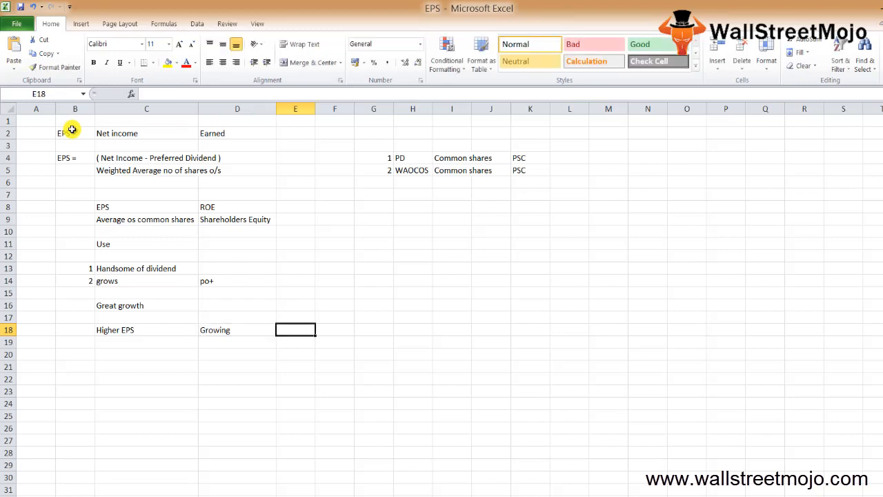
{"action": "type", "text": "Lower"}
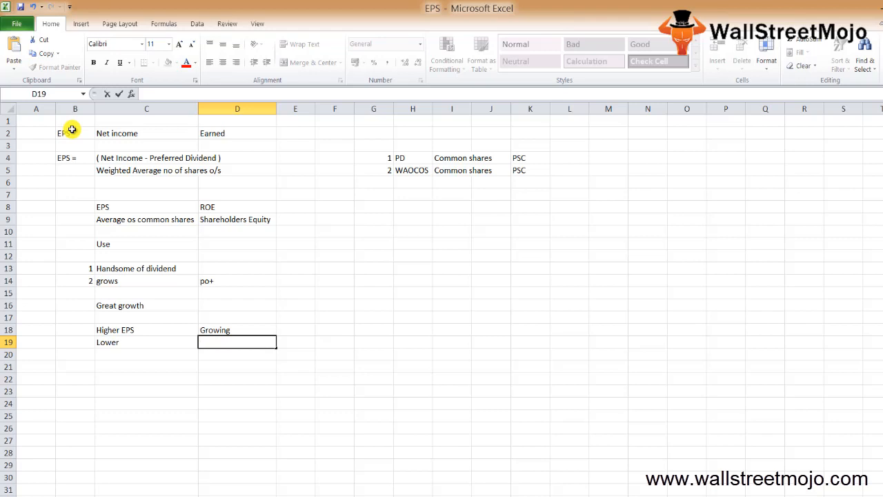
{"action": "type", "text": "NI"}
{"action": "left_click", "coordinate": [146, 366]}
{"action": "type", "text": "Income Statement"}
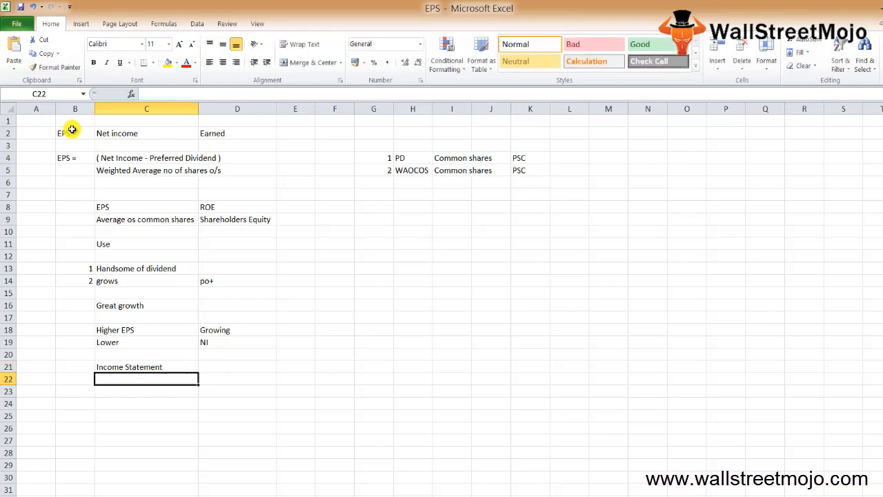
Step: Enter 'Net income' in D22, then move to a fresh empty worksheet
{"action": "left_click", "coordinate": [236, 378]}
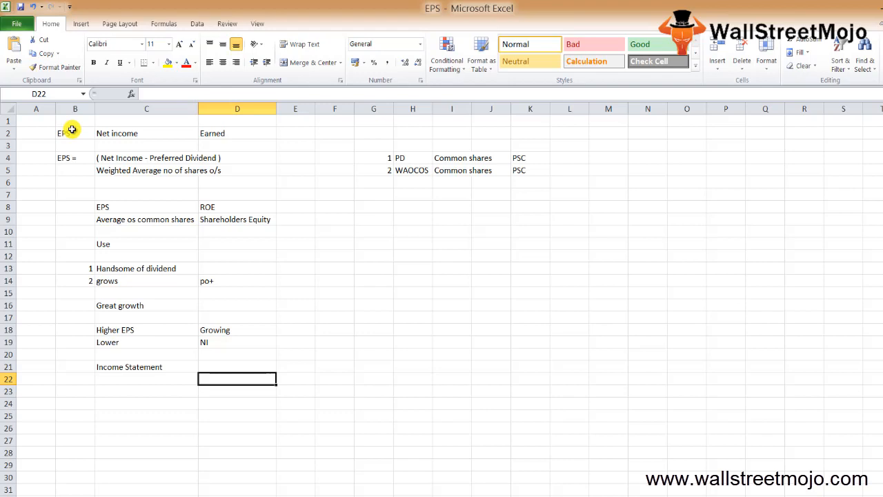
{"action": "type", "text": "Net income"}
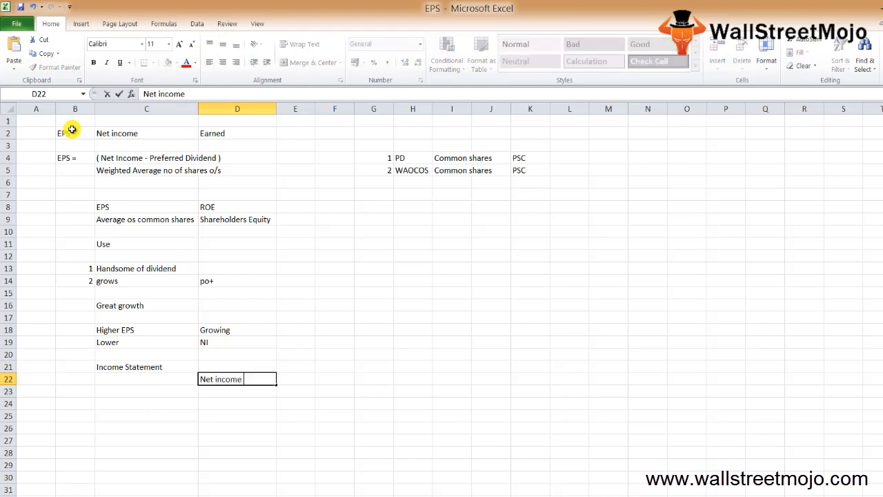
{"action": "key", "text": "Return"}
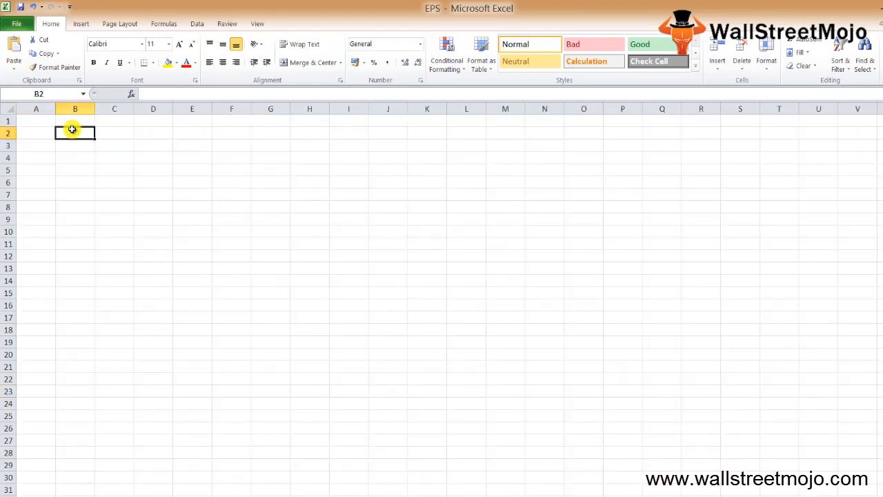
Step: Title the sheet HIT tech and enter Net Income 450000 and PD 2017 30000
{"action": "double_click", "coordinate": [75, 133]}
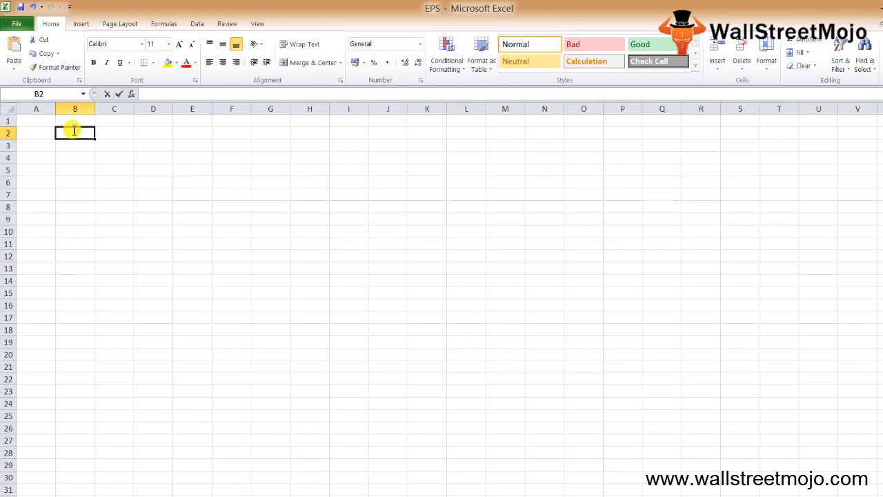
{"action": "type", "text": "HIT"}
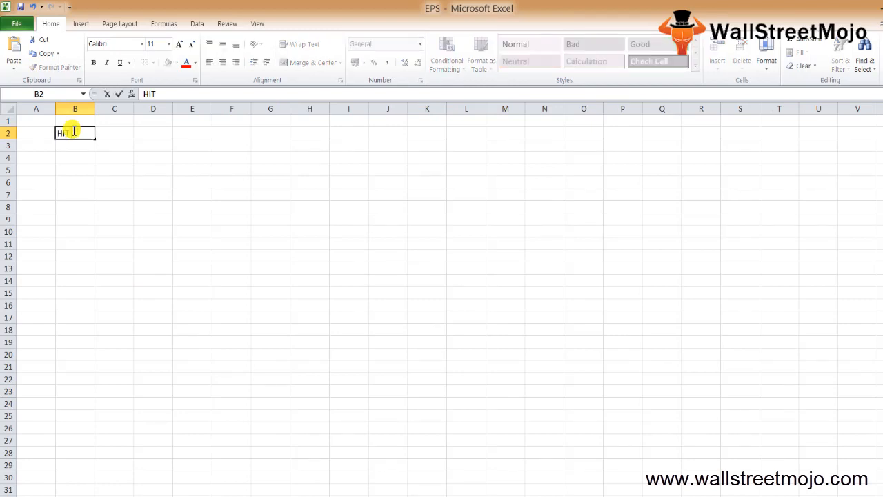
{"action": "type", "text": "re"}
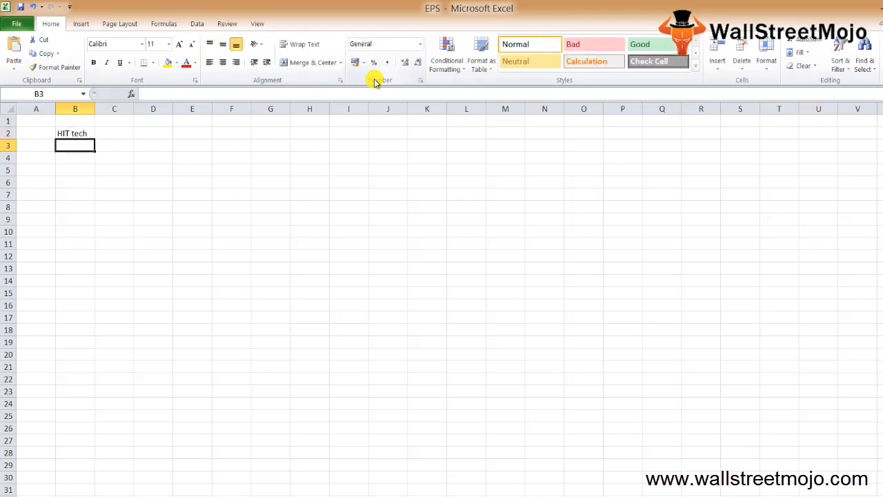
{"action": "type", "text": "Net Incom"}
{"action": "left_click", "coordinate": [114, 158]}
{"action": "type", "text": "450000"}
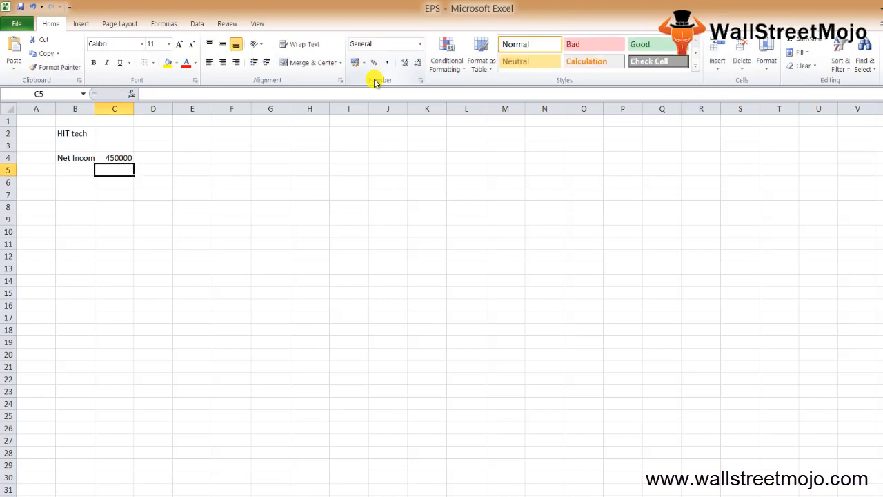
{"action": "type", "text": "PD"}
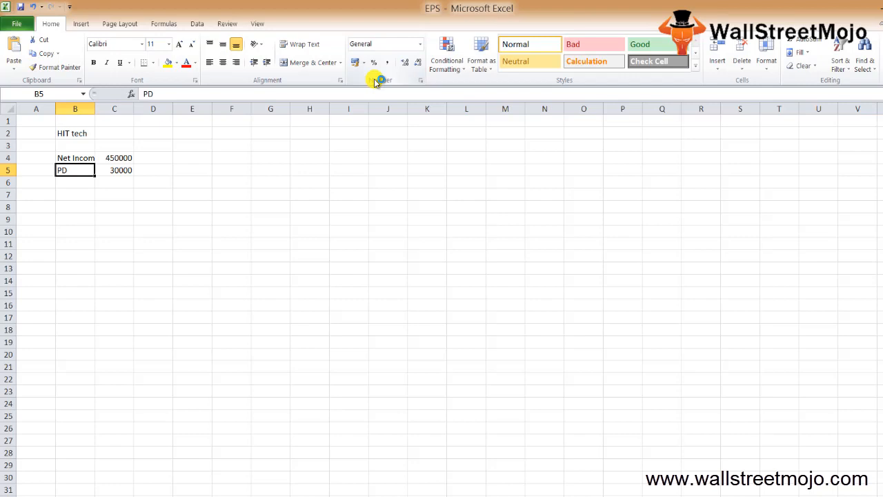
{"action": "type", "text": "2017"}
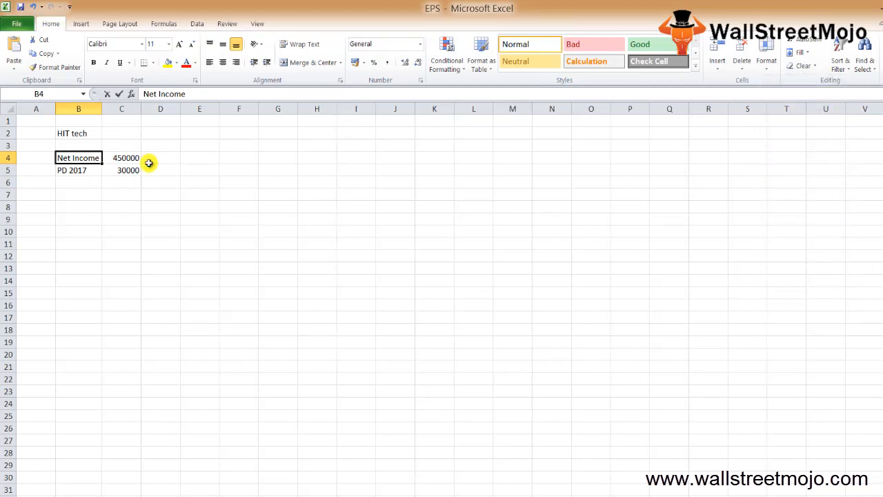
Step: Add share counts At beg 2017 50000 and middle 40000, plus an EPS label
{"action": "left_click", "coordinate": [78, 170]}
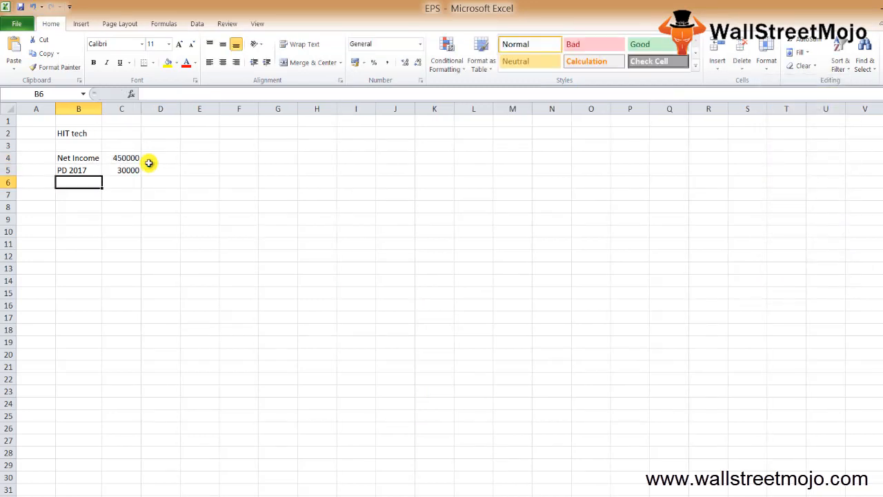
{"action": "type", "text": "At be"}
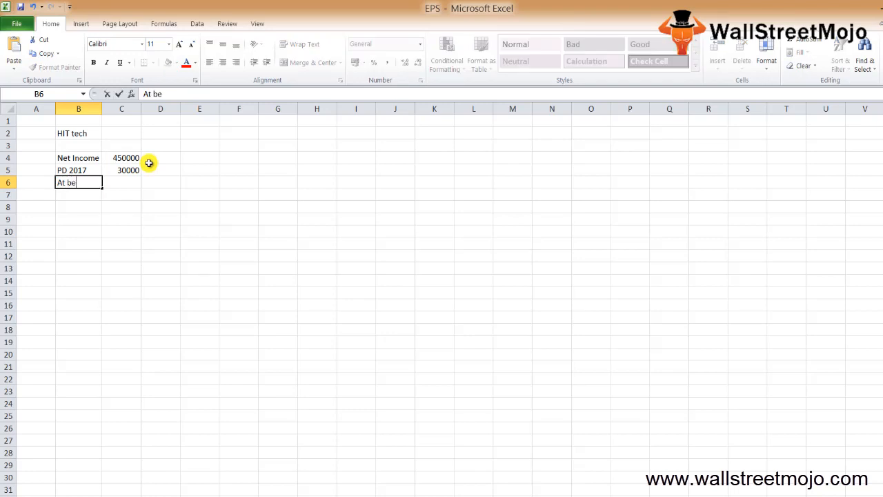
{"action": "type", "text": "g 2017"}
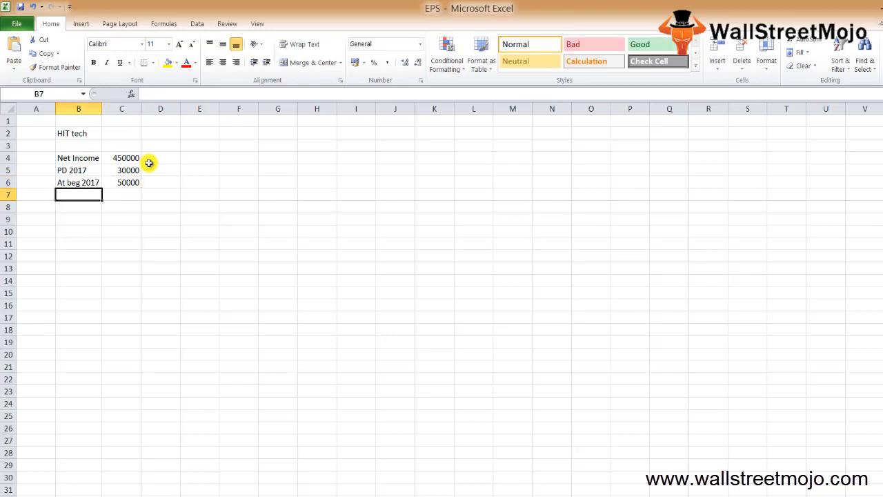
{"action": "type", "text": "middle"}
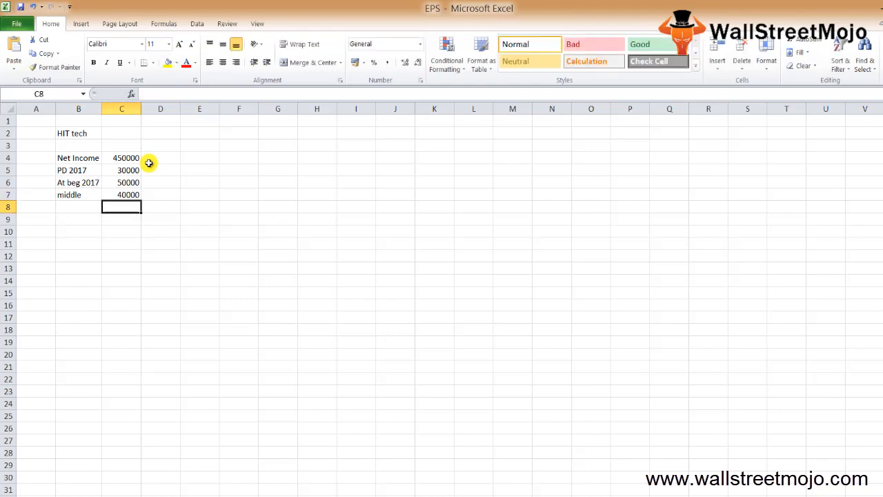
{"action": "type", "text": "EPS"}
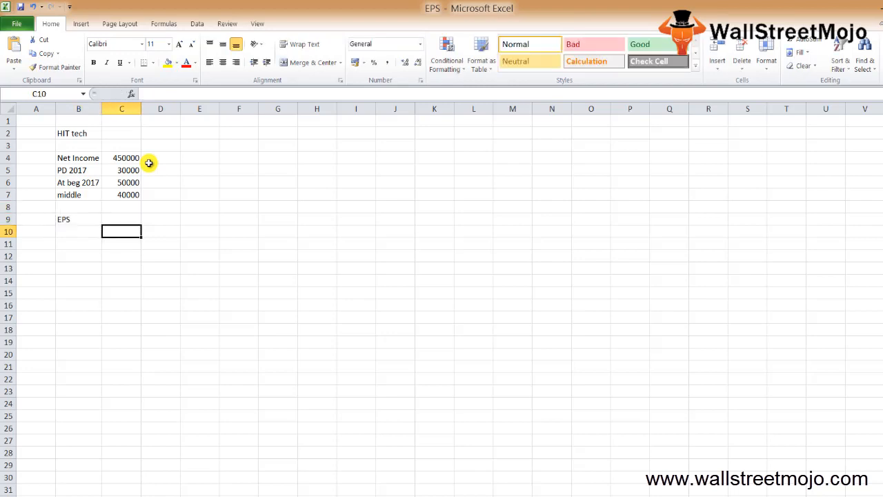
{"action": "left_click", "coordinate": [122, 218]}
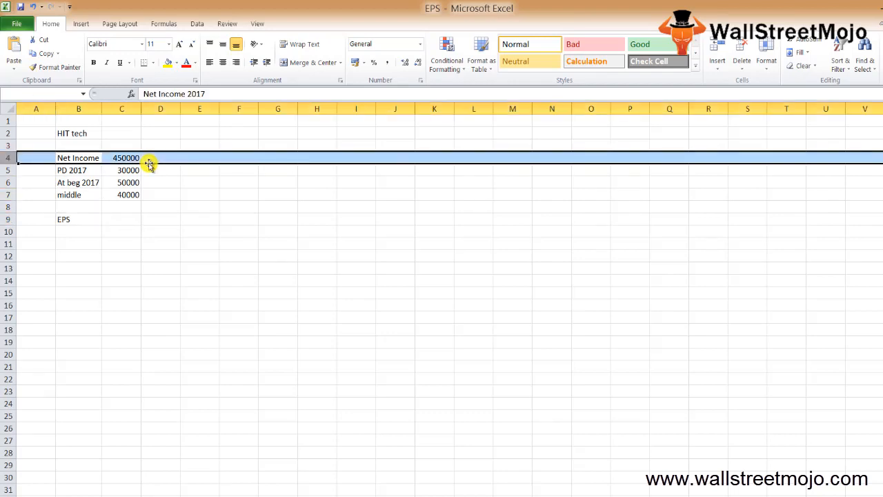
{"action": "left_click", "coordinate": [77, 170]}
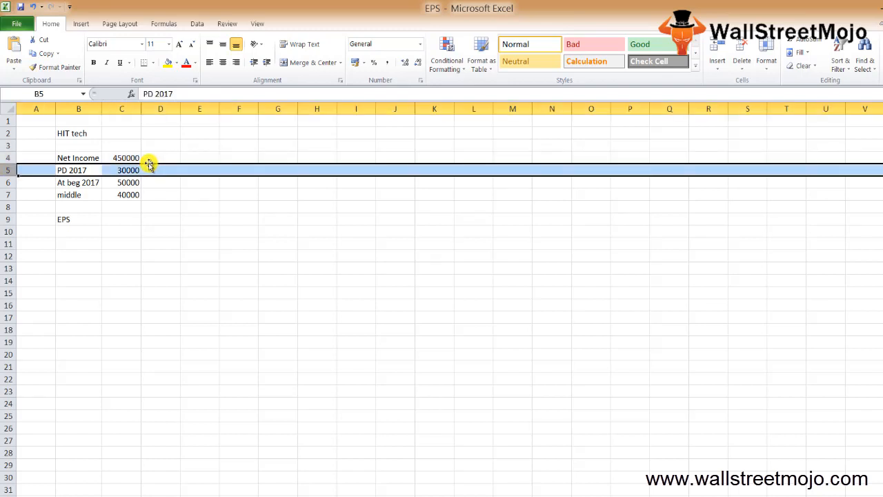
{"action": "left_click", "coordinate": [78, 157]}
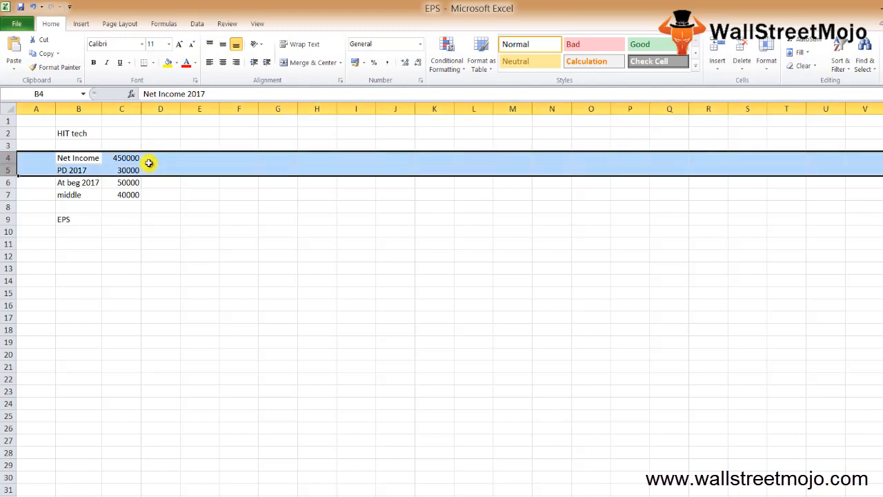
{"action": "left_click", "coordinate": [78, 182]}
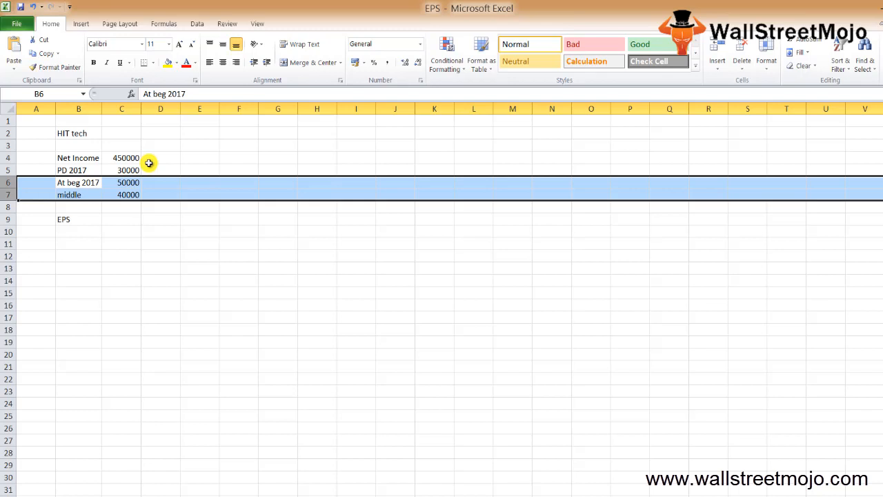
{"action": "left_click", "coordinate": [78, 218]}
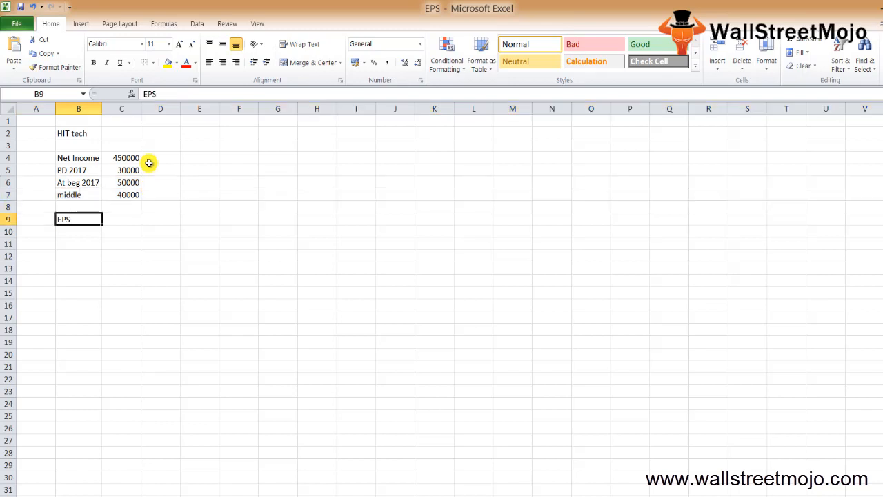
Step: Label row 9 'WACSA' and note holding periods beside the beginning share counts
{"action": "type", "text": "WA"}
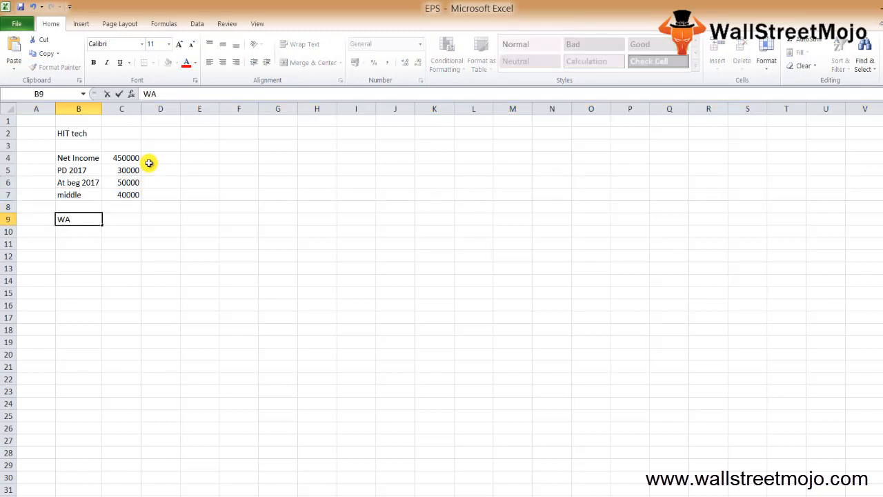
{"action": "type", "text": "CSA"}
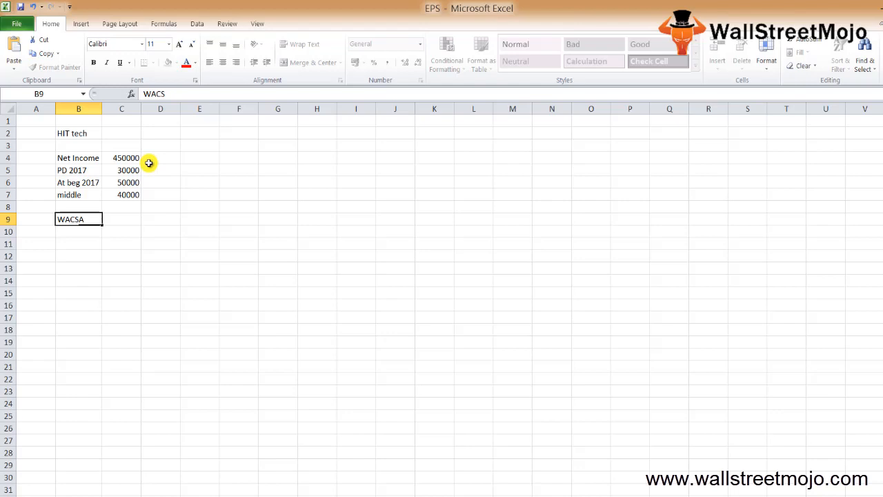
{"action": "left_click", "coordinate": [121, 219]}
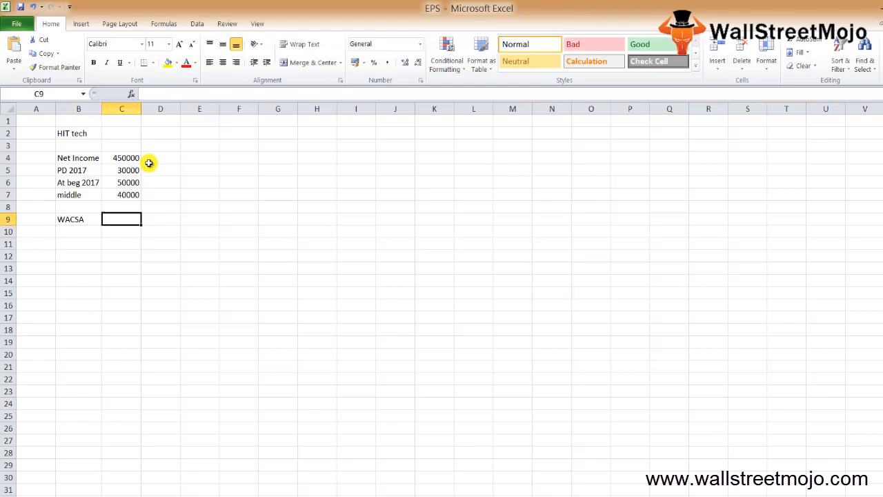
{"action": "left_click", "coordinate": [121, 182]}
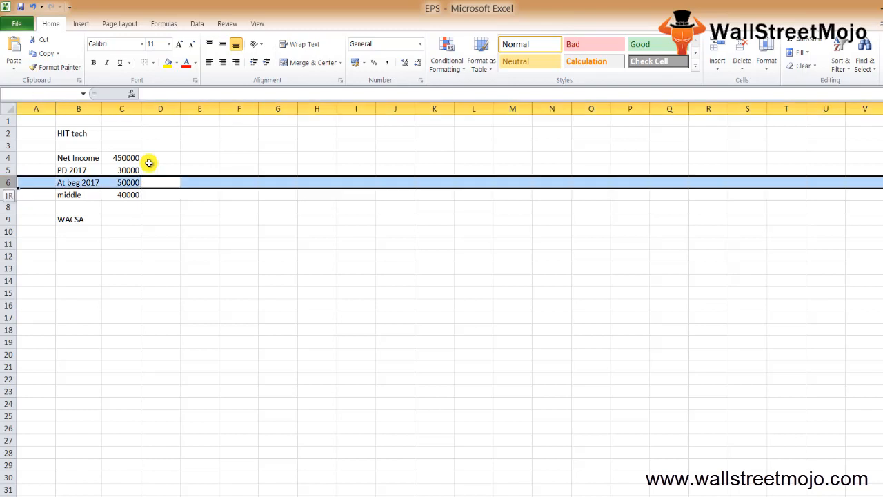
{"action": "left_click", "coordinate": [160, 182]}
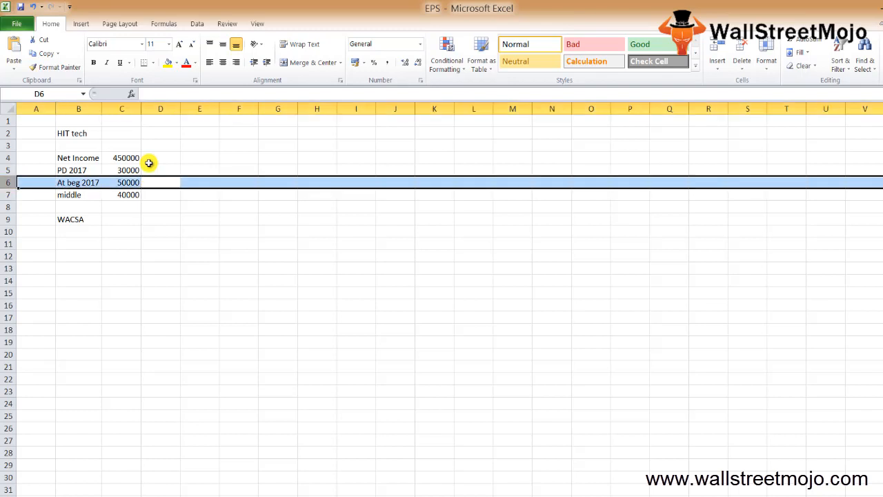
{"action": "left_click", "coordinate": [199, 195]}
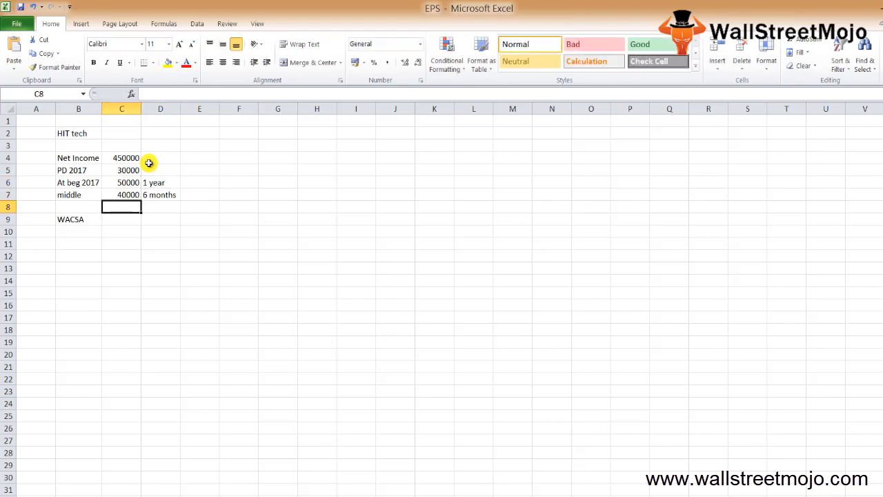
{"action": "left_click", "coordinate": [78, 243]}
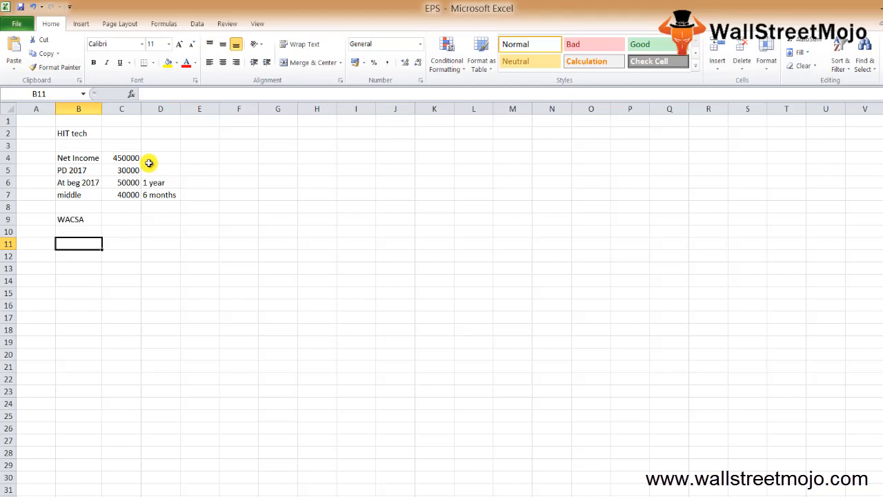
Step: Enter =(50000*1)+(40000*0.5) in C9 so WACSA shows 70000
{"action": "left_click", "coordinate": [78, 219]}
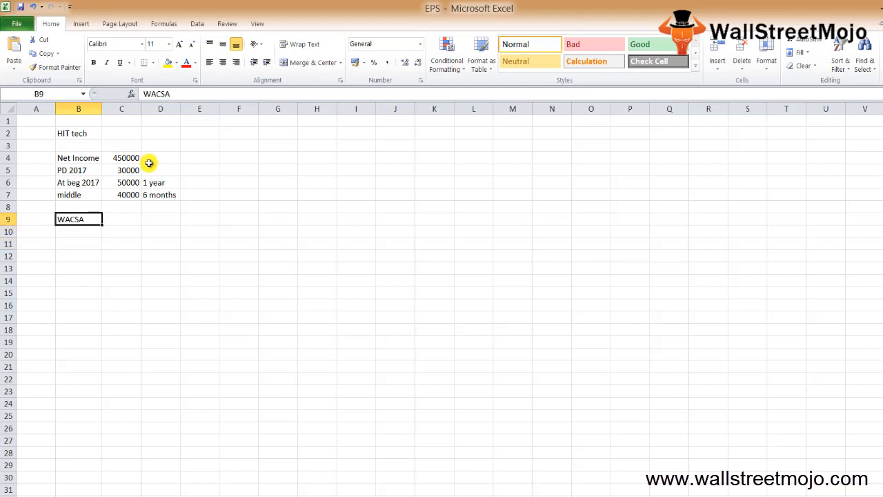
{"action": "left_click", "coordinate": [121, 219]}
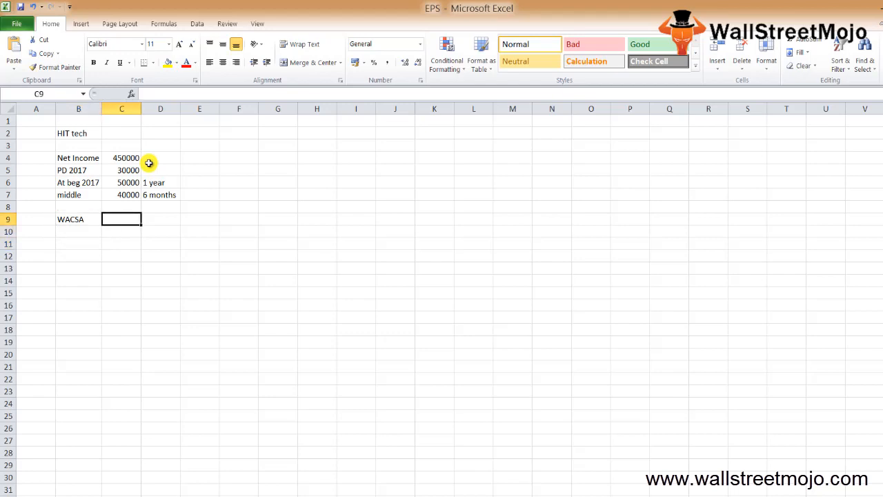
{"action": "type", "text": "=(50"}
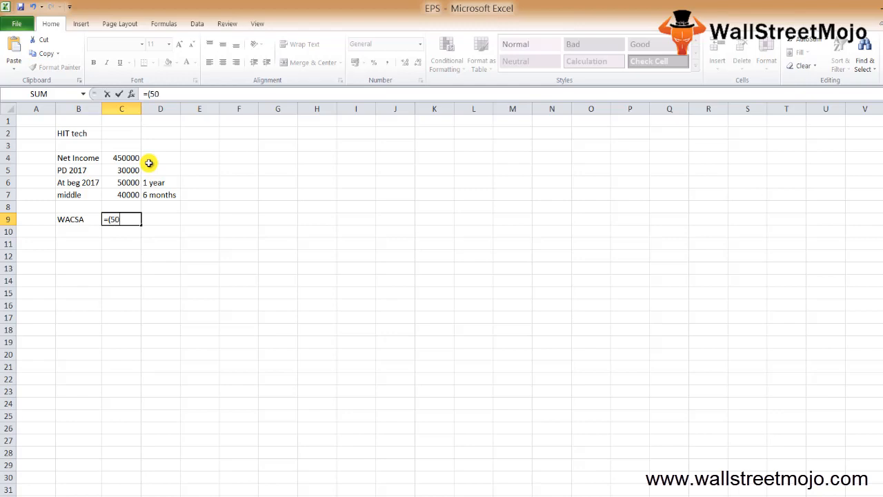
{"action": "type", "text": "000*"}
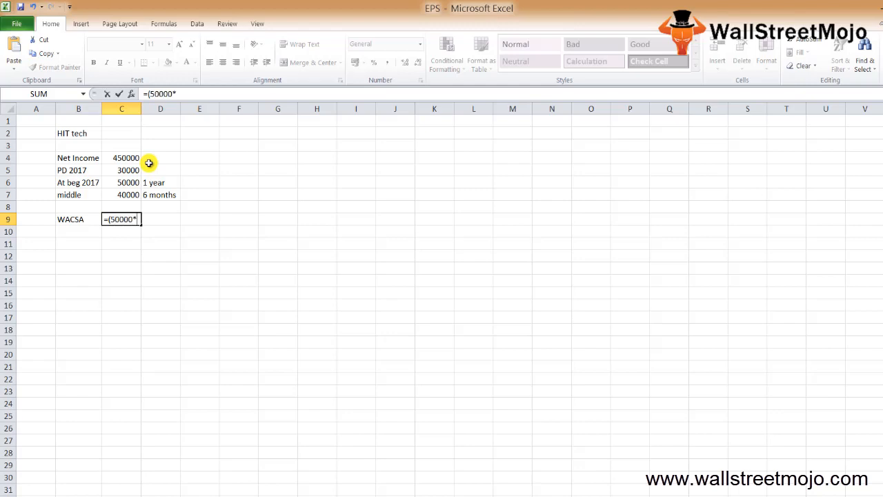
{"action": "type", "text": "1)"}
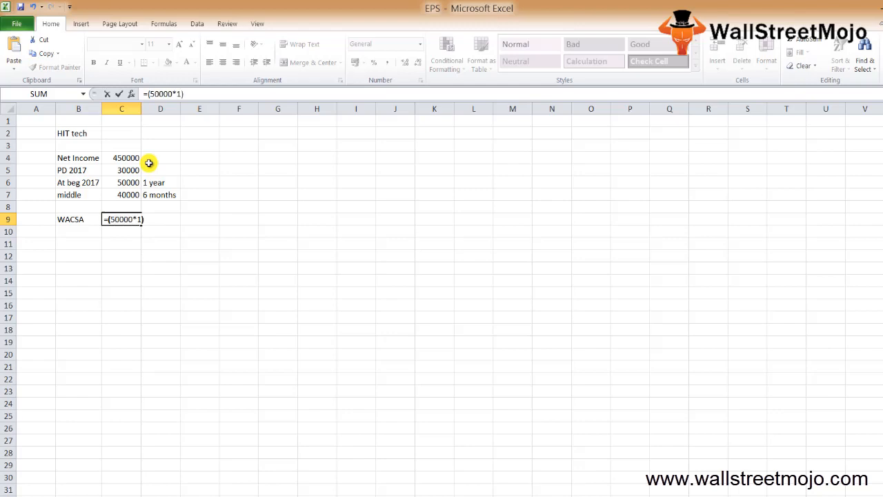
{"action": "type", "text": "+("}
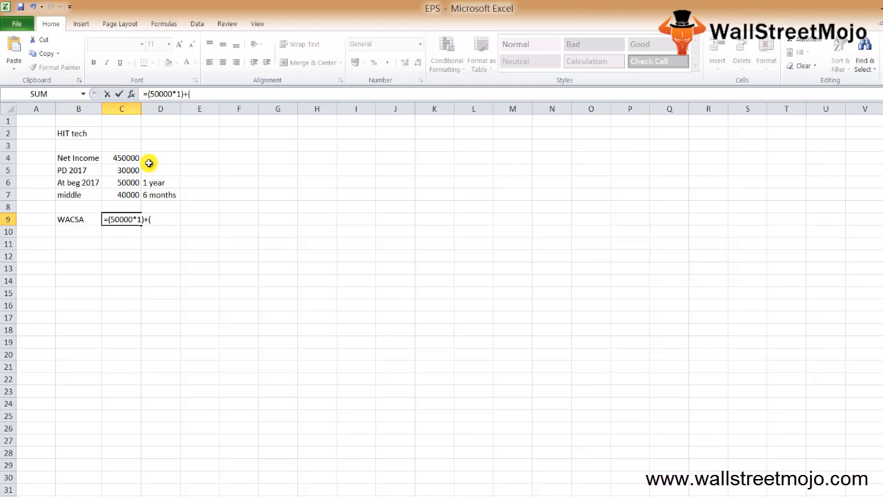
{"action": "type", "text": "4000"}
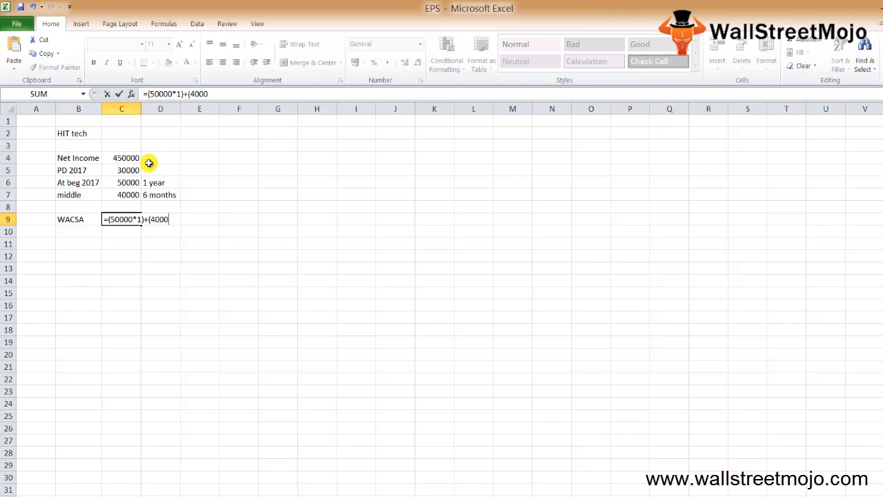
{"action": "type", "text": "0"}
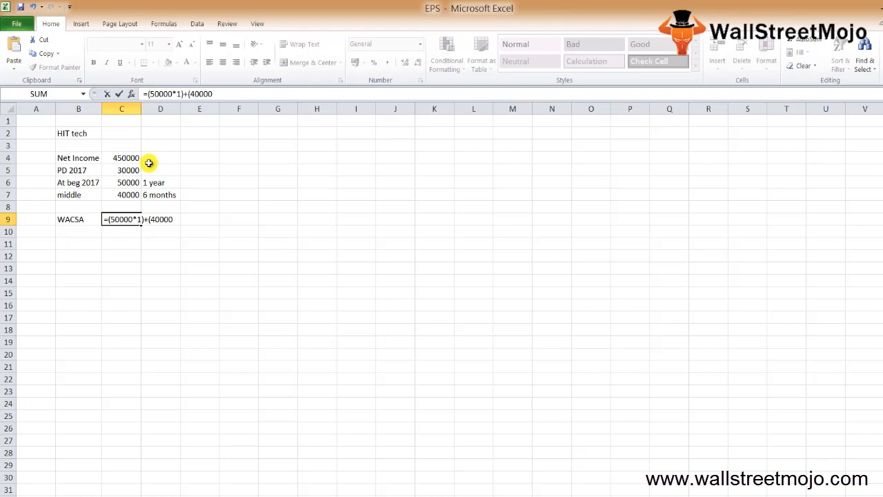
{"action": "type", "text": "*0.5"}
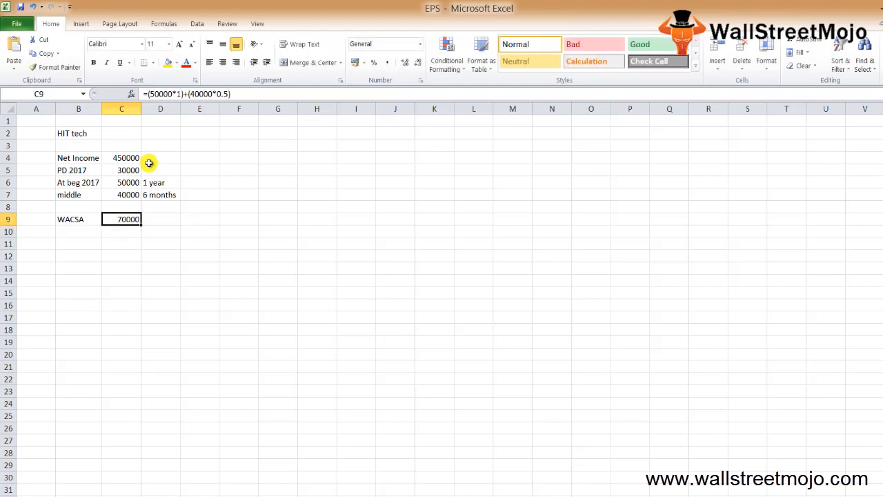
{"action": "left_click", "coordinate": [78, 218]}
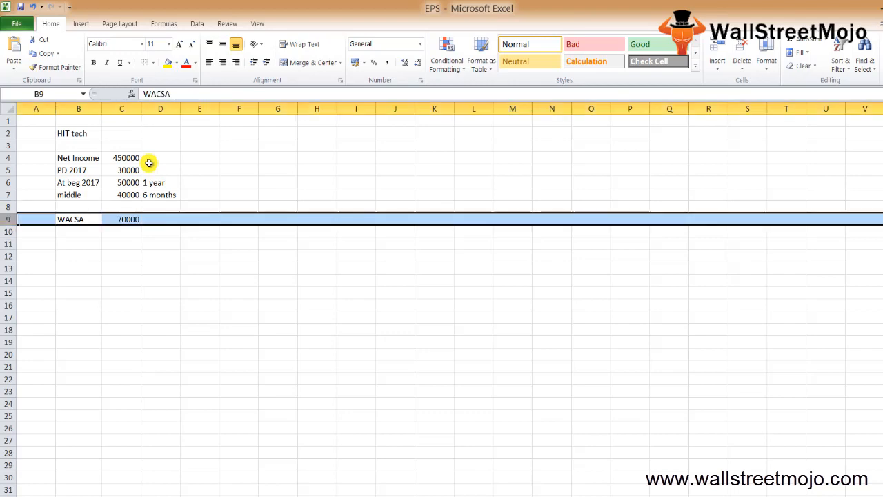
{"action": "left_click", "coordinate": [78, 231]}
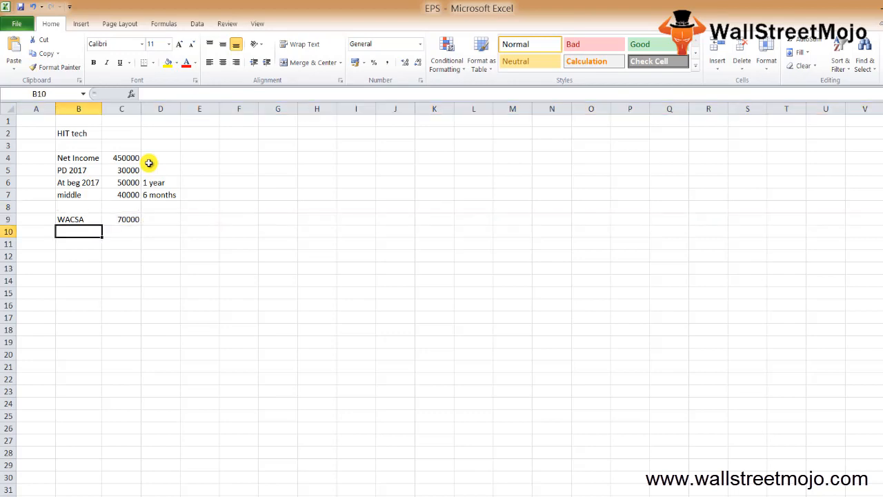
Step: Add EPS labels with 420000 over 70000, and =C11/C12 in C14 giving EPS 6
{"action": "type", "text": "EPS"}
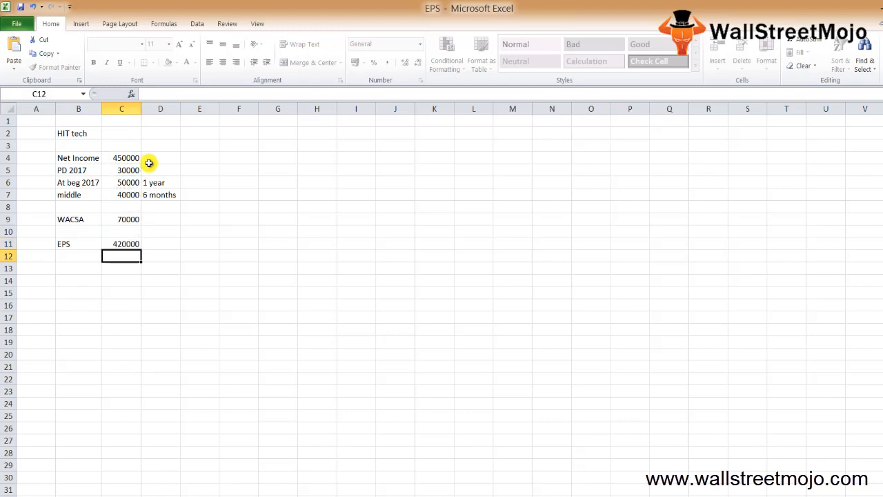
{"action": "type", "text": "70000"}
{"action": "left_click", "coordinate": [121, 280]}
{"action": "type", "text": "=C11"}
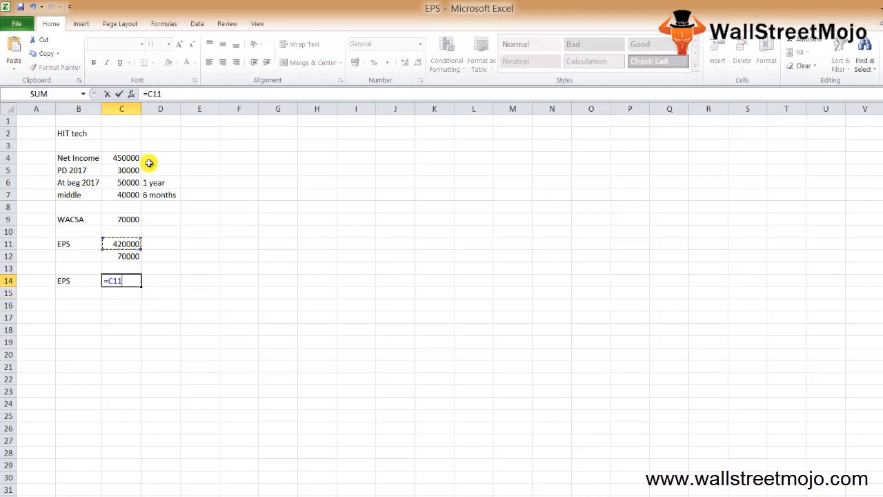
{"action": "type", "text": "/C12"}
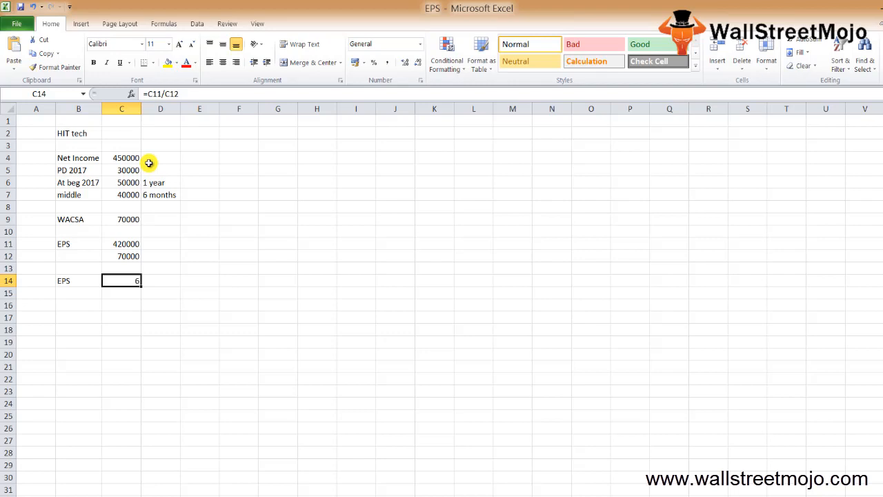
{"action": "left_click", "coordinate": [277, 305]}
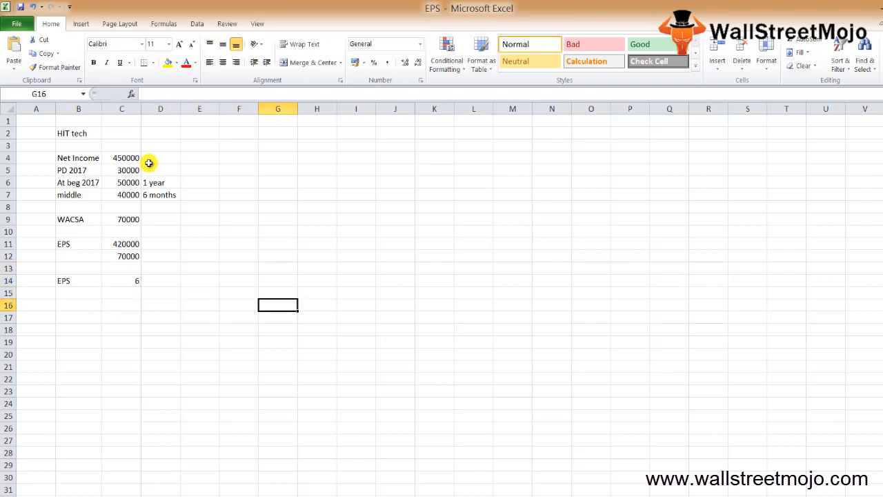
{"action": "mouse_move", "coordinate": [299, 334]}
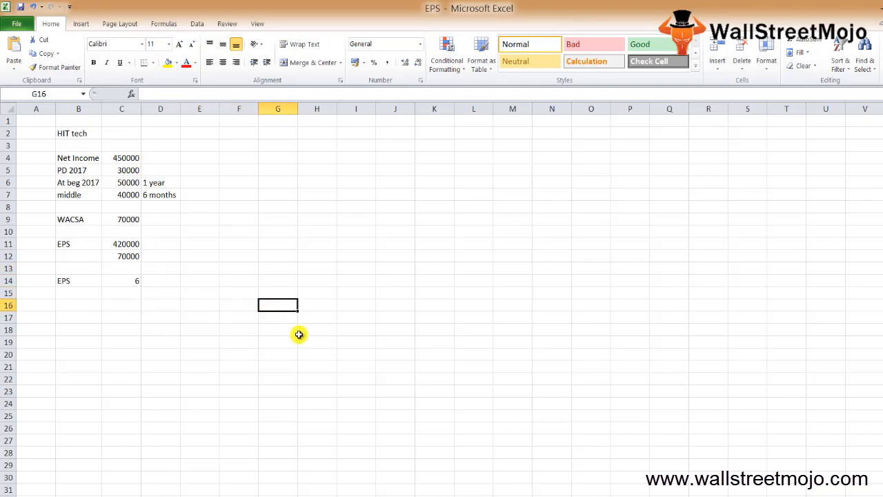
Step: Add an 'EPS' note heading with 'Basic' and 'Diluted EPS' sub-headings
{"action": "type", "text": "EPS"}
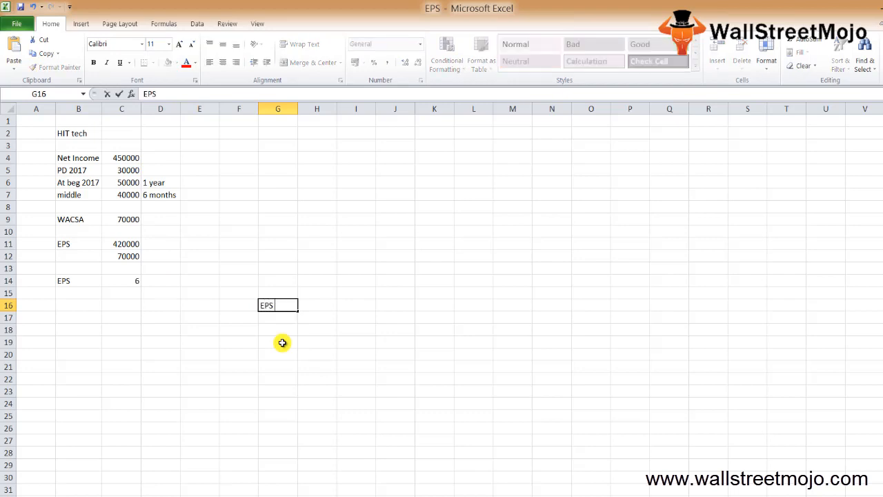
{"action": "key", "text": "Return"}
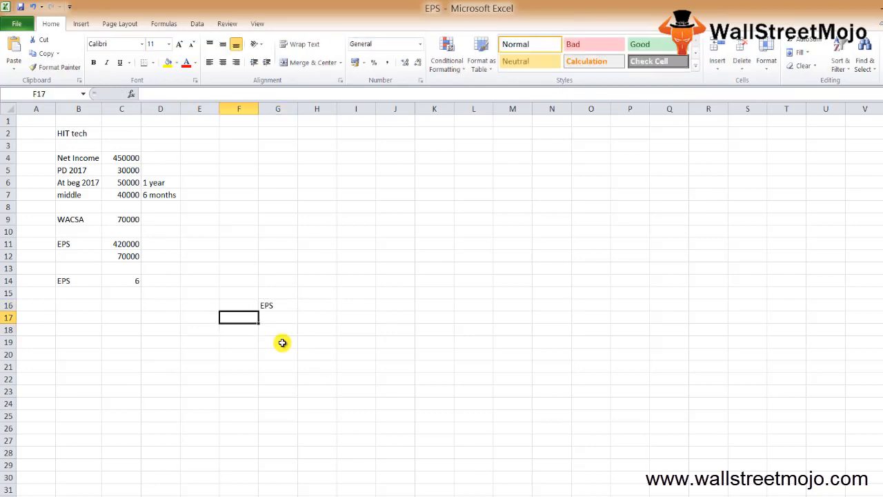
{"action": "type", "text": "Bas"}
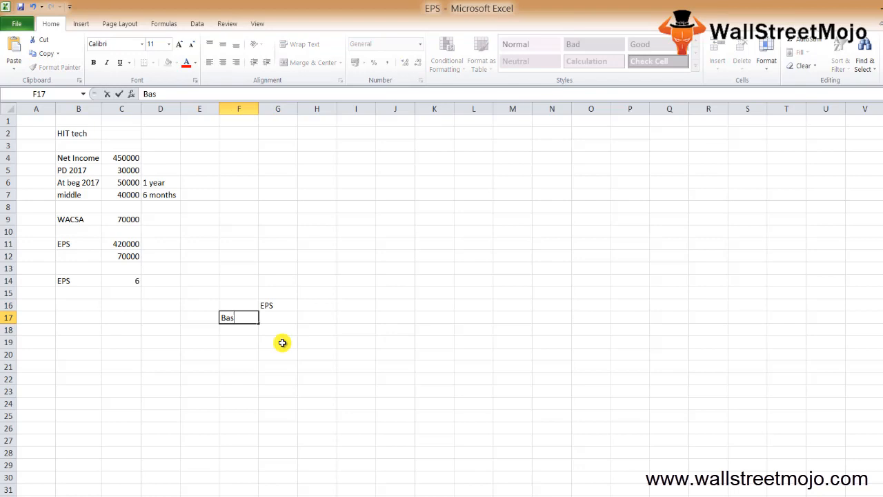
{"action": "key", "text": "tab"}
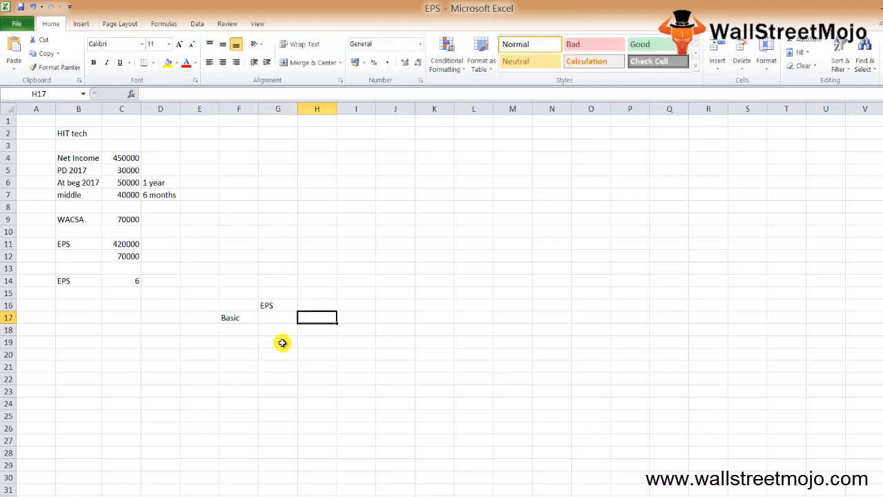
{"action": "type", "text": "Diluted EPS"}
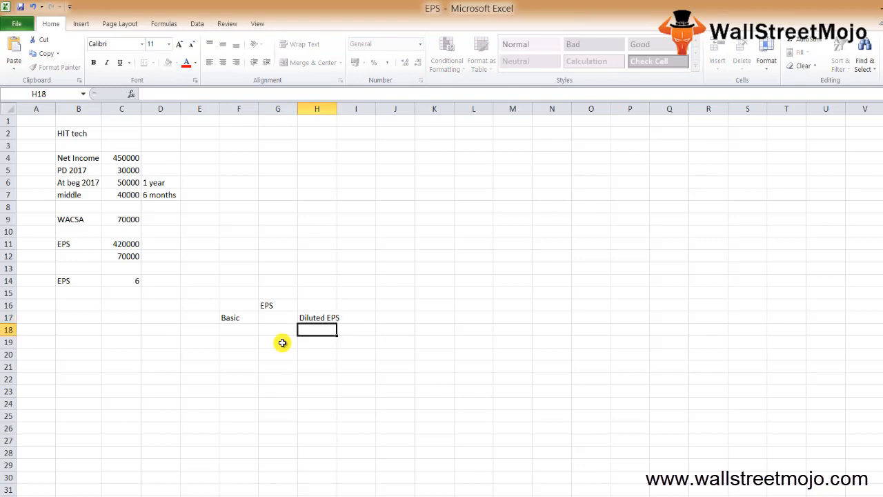
Step: Start listing dilutive securities under Diluted EPS, beginning with 'Options'
{"action": "left_click", "coordinate": [121, 108]}
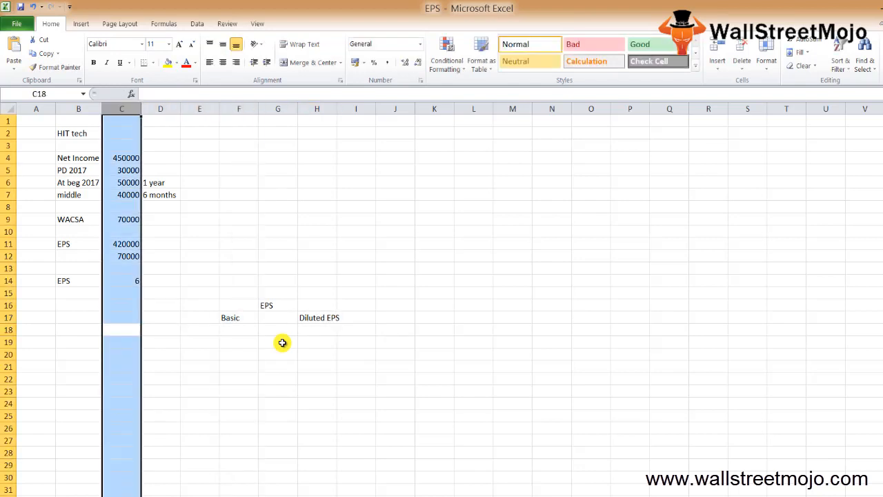
{"action": "left_click", "coordinate": [317, 317]}
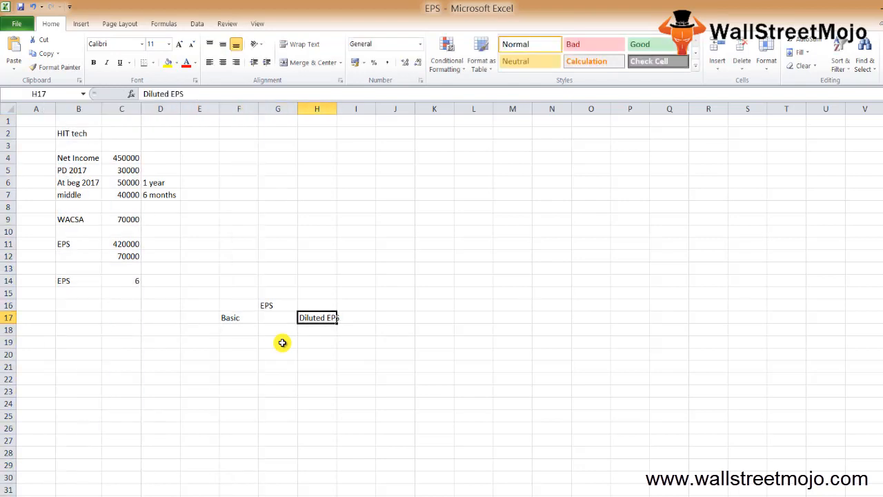
{"action": "left_click", "coordinate": [317, 108]}
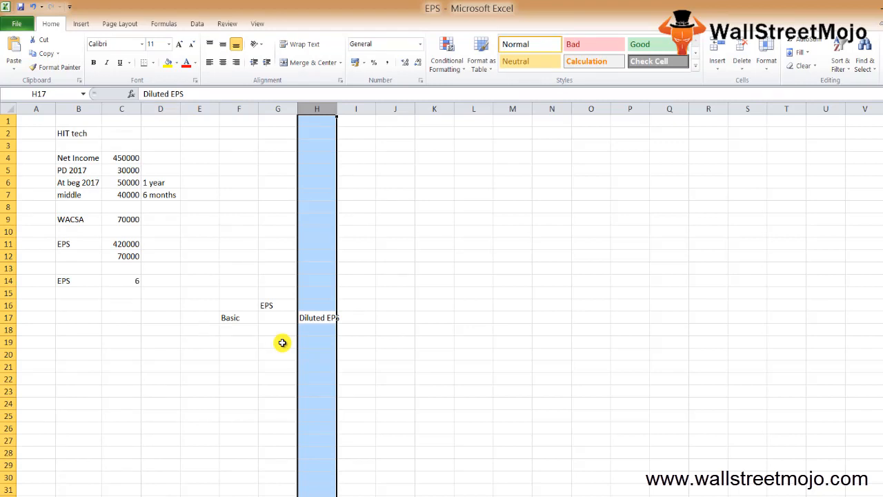
{"action": "left_click", "coordinate": [317, 318]}
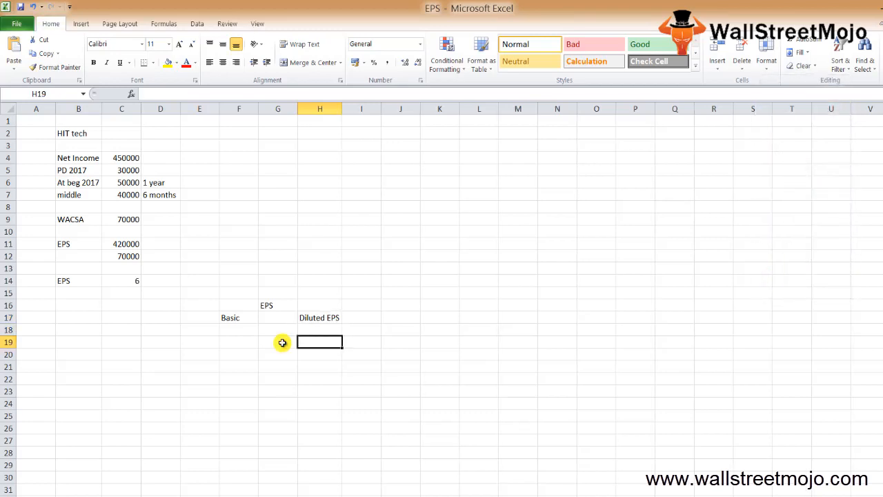
{"action": "type", "text": "Options"}
{"action": "left_click", "coordinate": [320, 354]}
{"action": "type", "text": "Convert deb"}
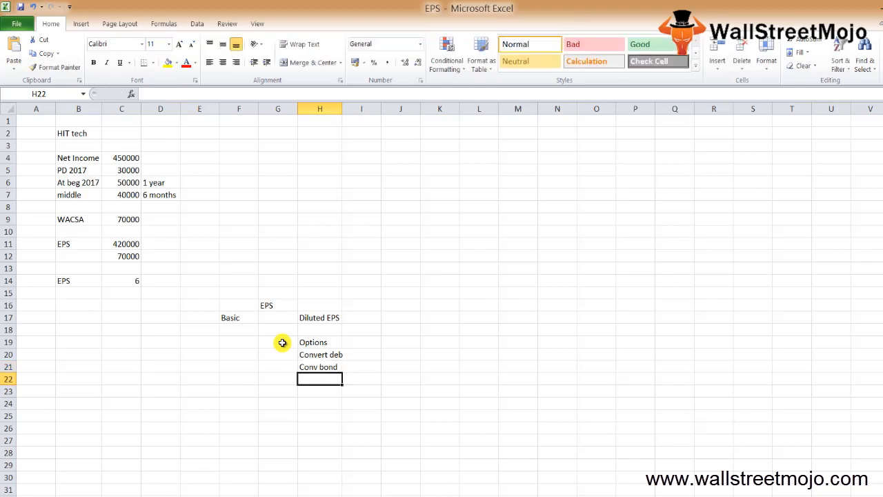
Step: List 'Convert deb' and 'Conv bond' under Diluted EPS, then add 'B>D' and 'B<D' 'Anti' notes
{"action": "left_click", "coordinate": [319, 108]}
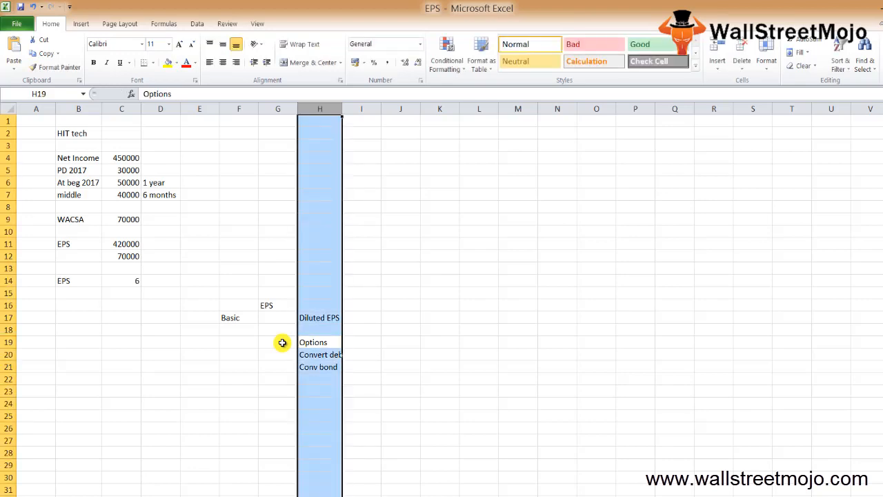
{"action": "left_click", "coordinate": [319, 354]}
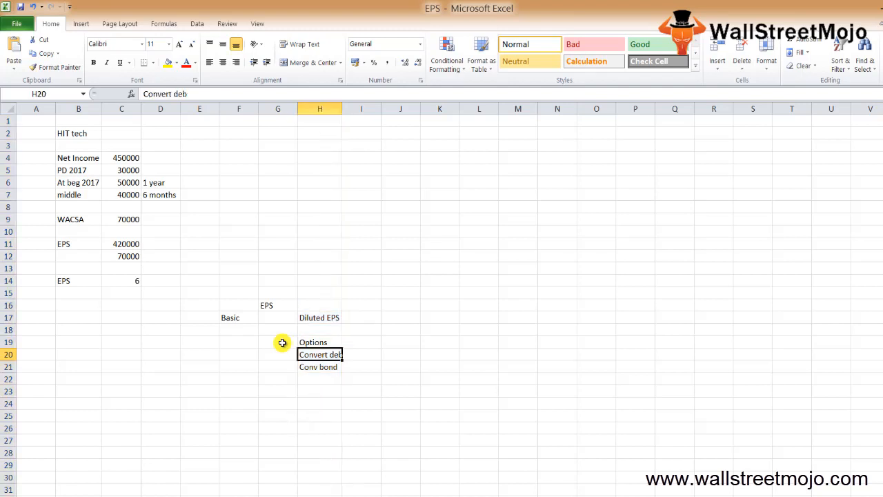
{"action": "left_click", "coordinate": [319, 317]}
{"action": "type", "text": "B>D"}
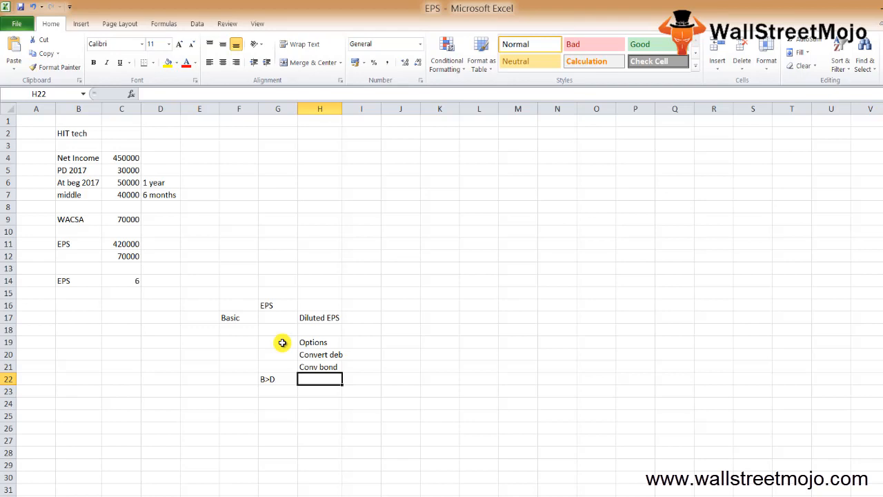
{"action": "left_click", "coordinate": [319, 108]}
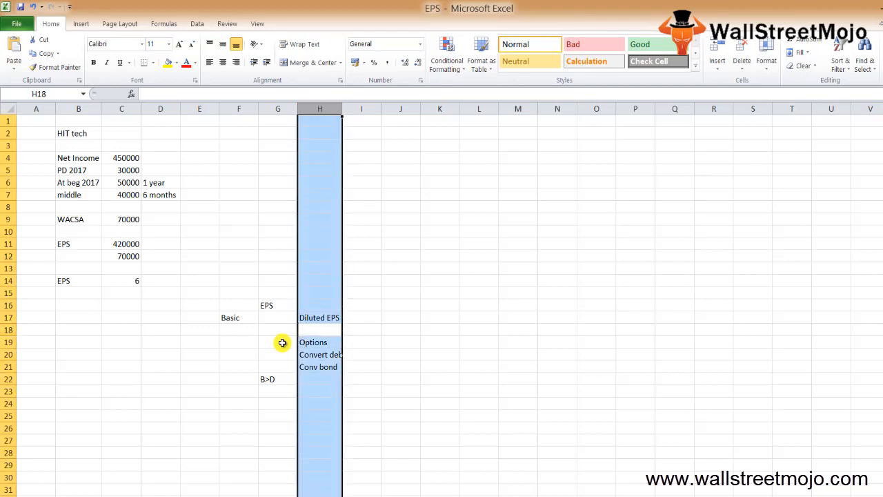
{"action": "left_click", "coordinate": [278, 391]}
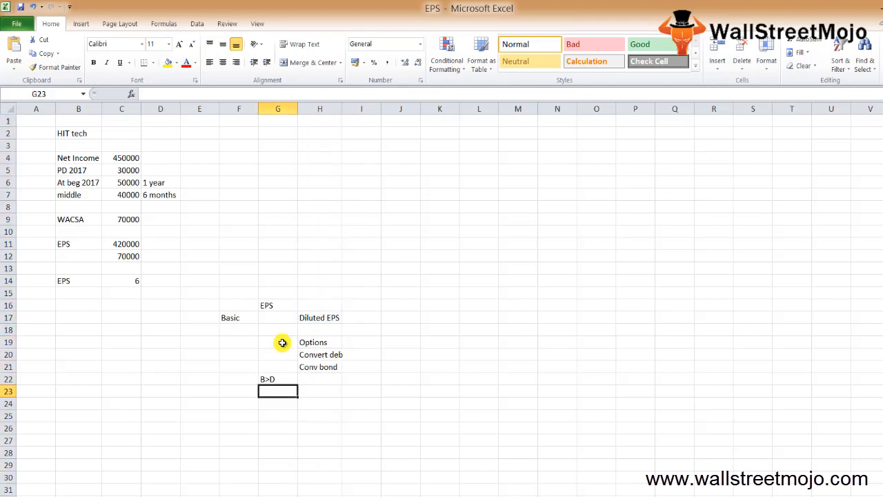
{"action": "type", "text": "B<D"}
{"action": "left_click", "coordinate": [320, 391]}
{"action": "type", "text": "Anti"}
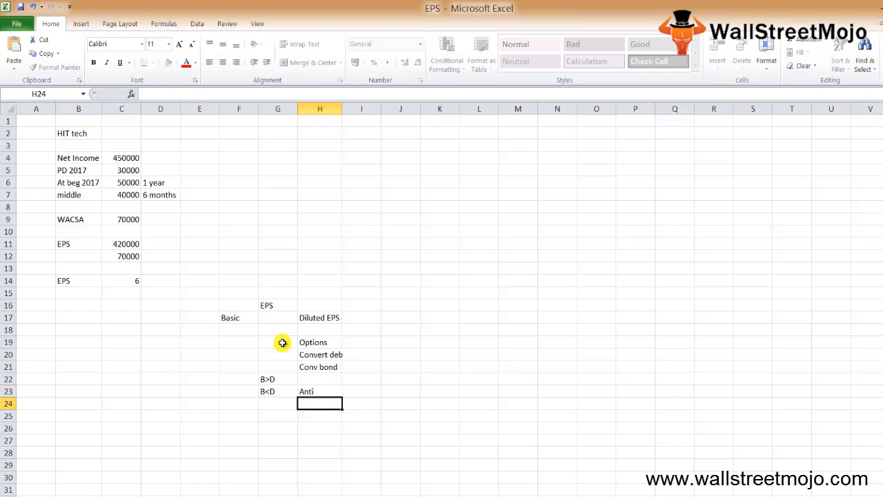
{"action": "left_click", "coordinate": [319, 354]}
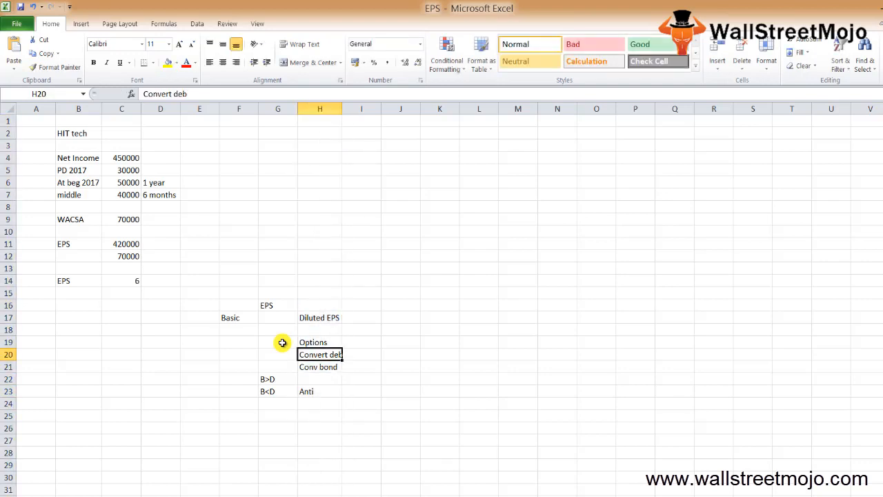
{"action": "left_click", "coordinate": [319, 108]}
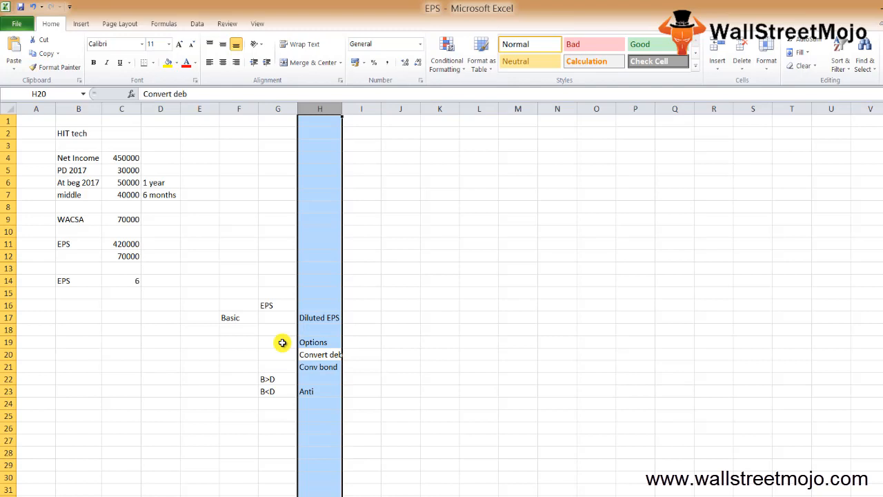